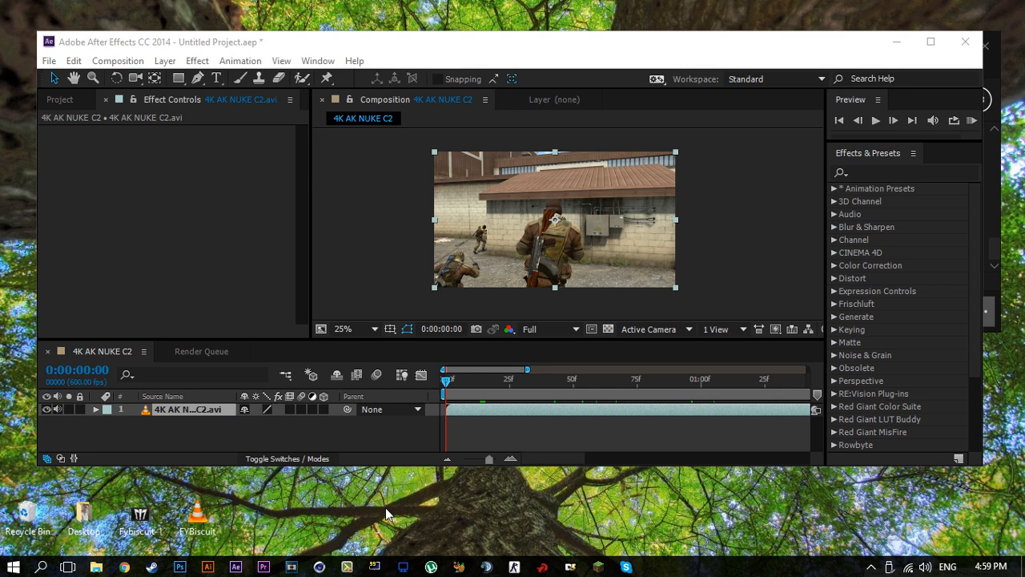
mouse_move(573, 225)
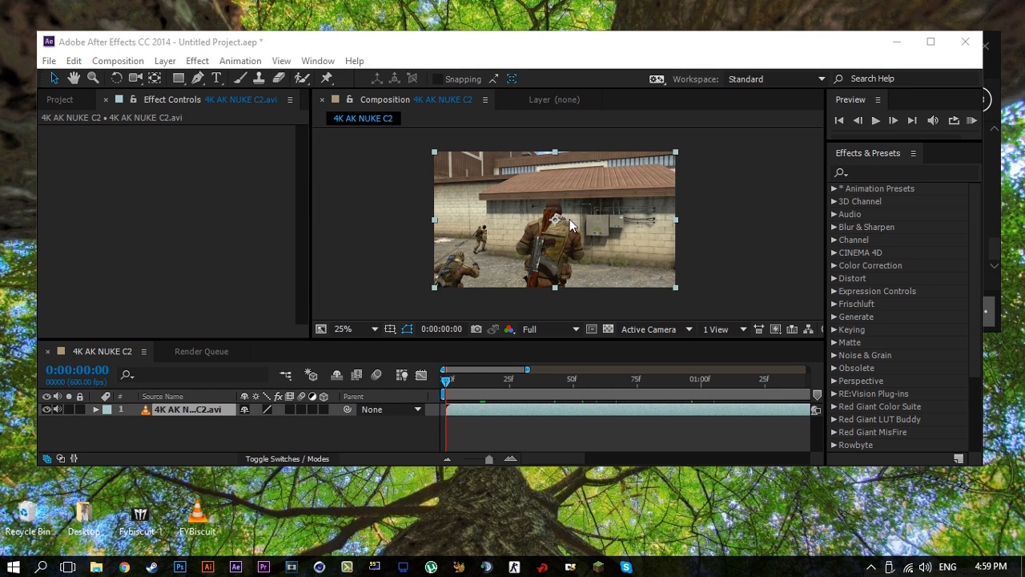
mouse_move(554, 243)
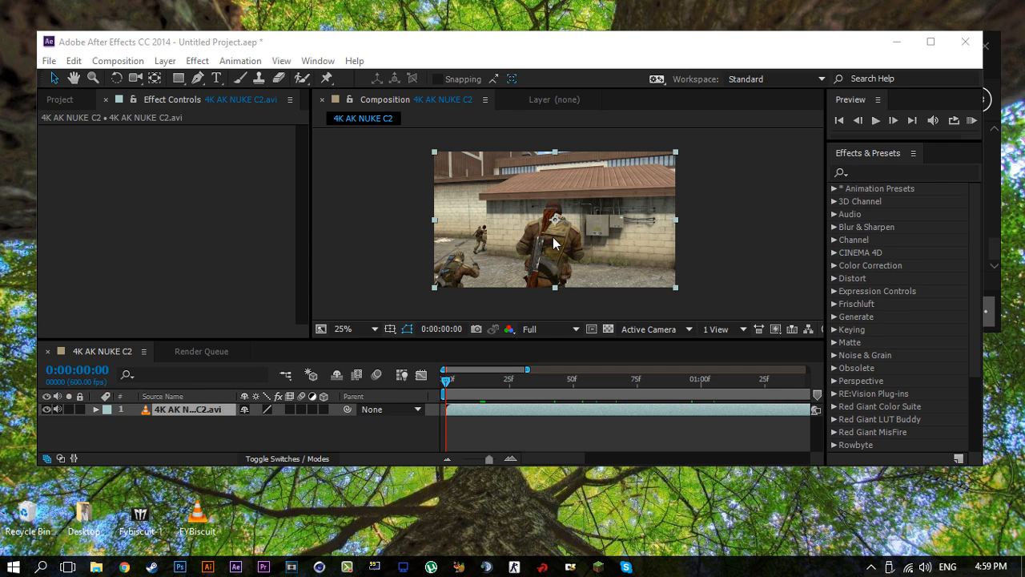
mouse_move(554, 240)
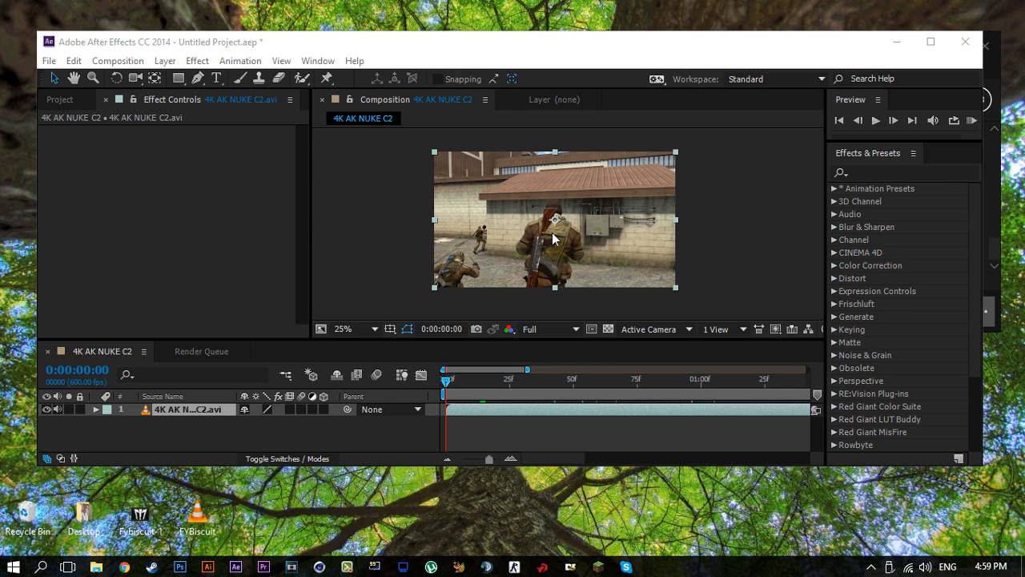
mouse_move(545, 225)
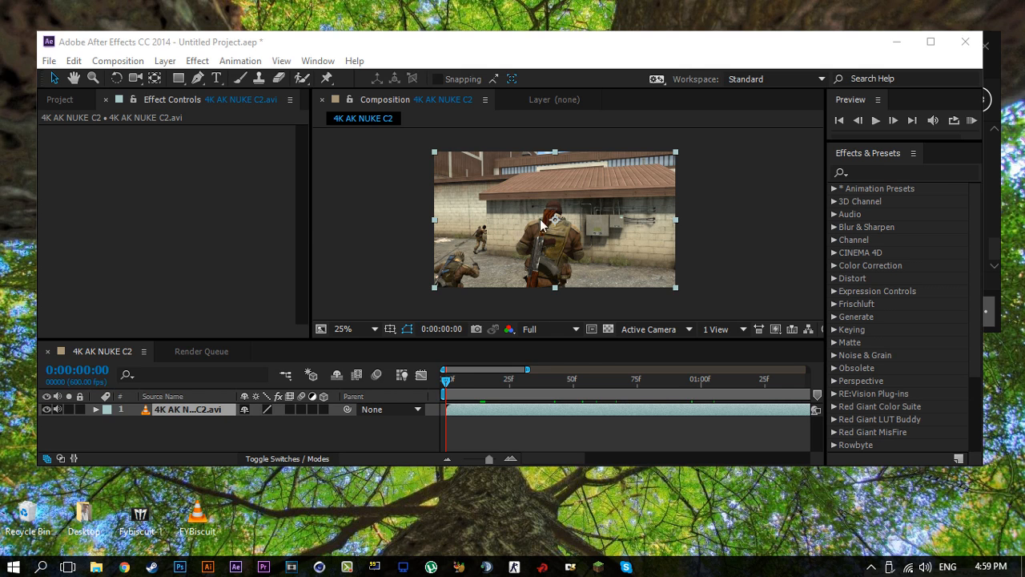
mouse_move(930, 41)
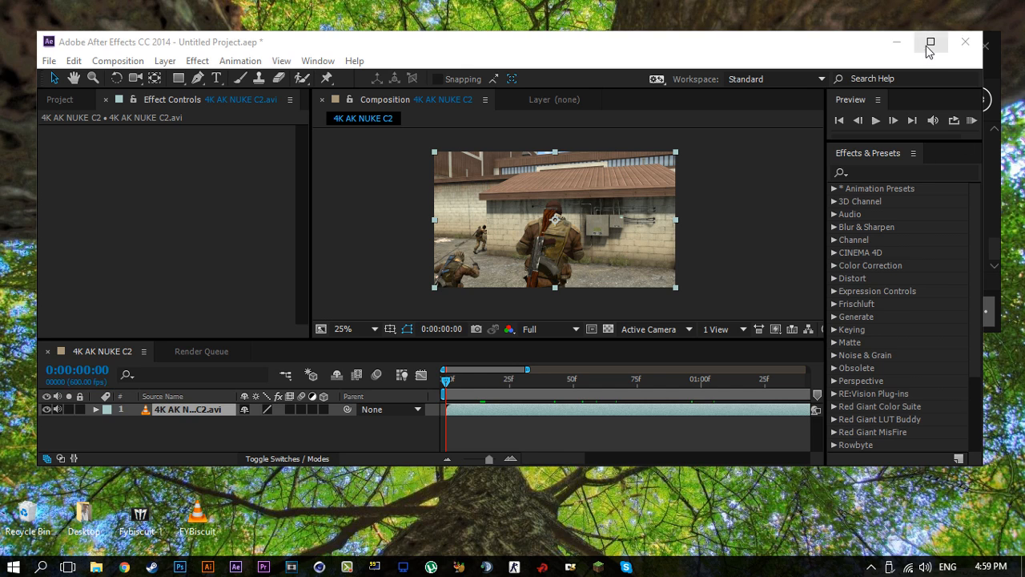
Maximize the After Effects window and set the Composition preview resolution to Full.
click(930, 41)
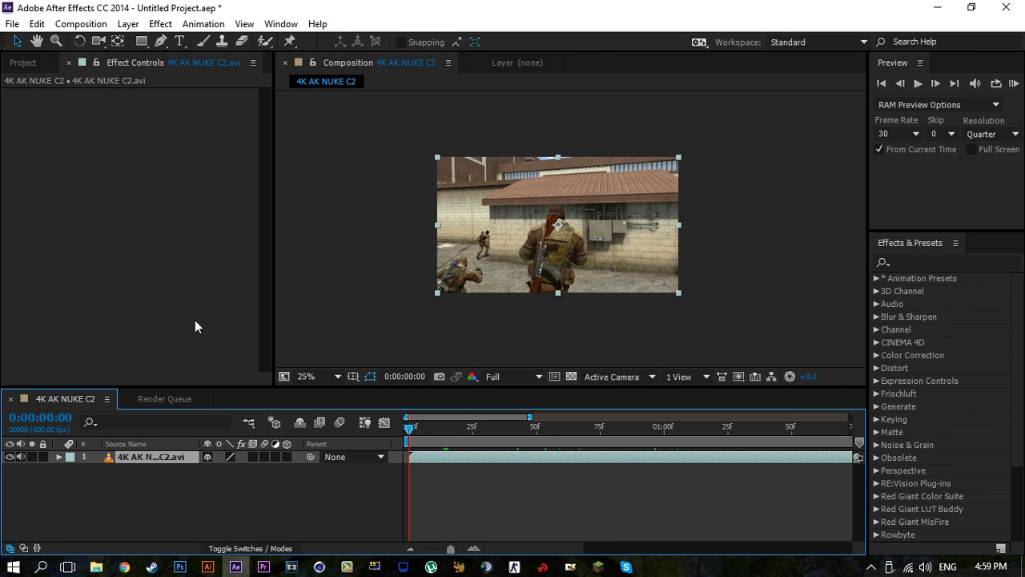
mouse_move(147, 258)
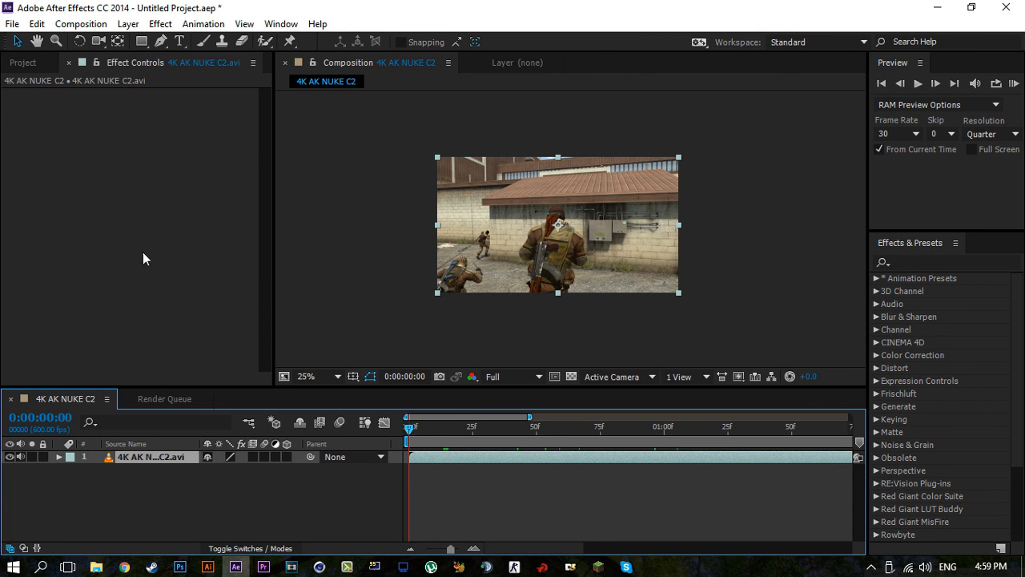
mouse_move(503, 354)
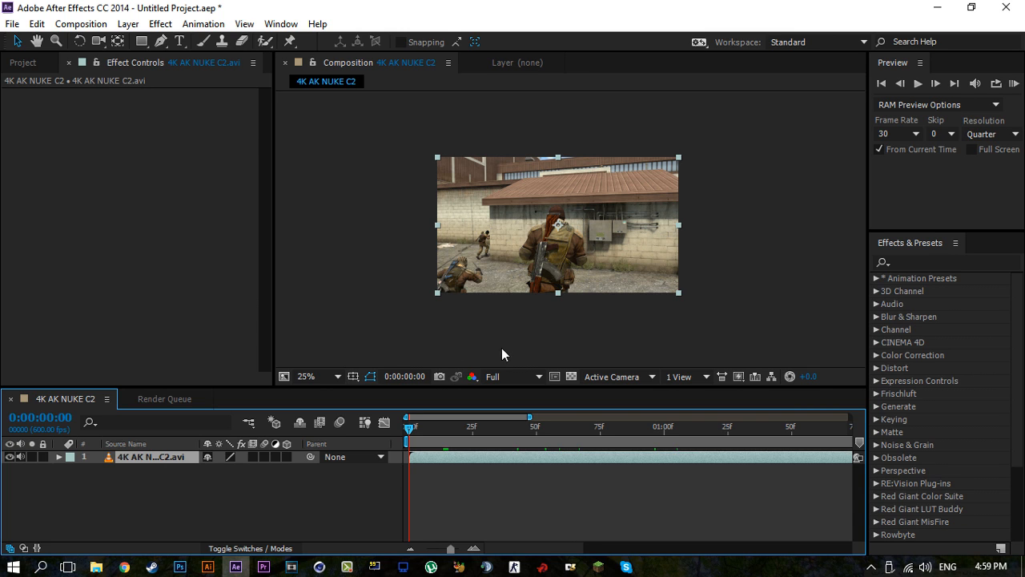
click(512, 376)
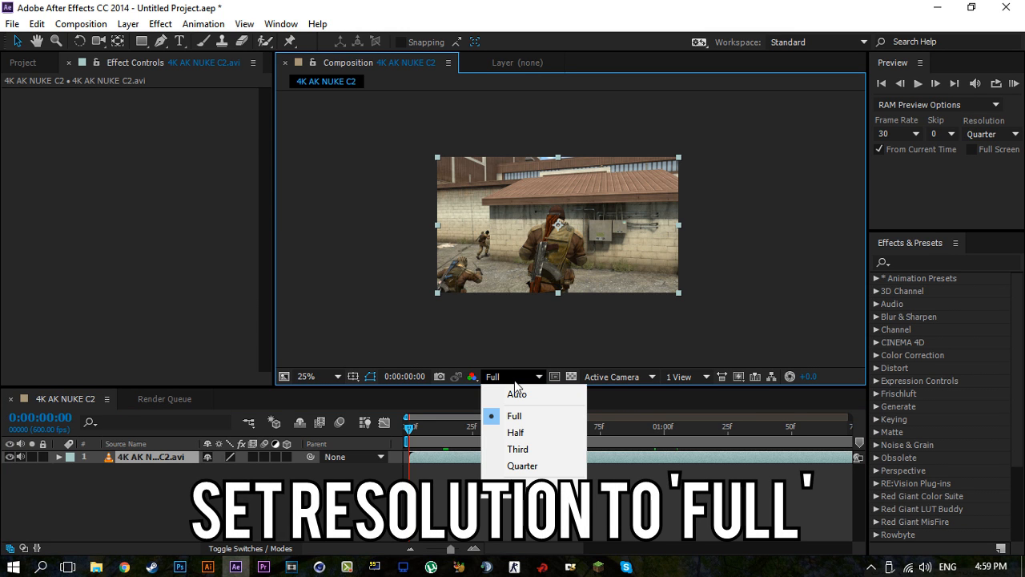
click(514, 416)
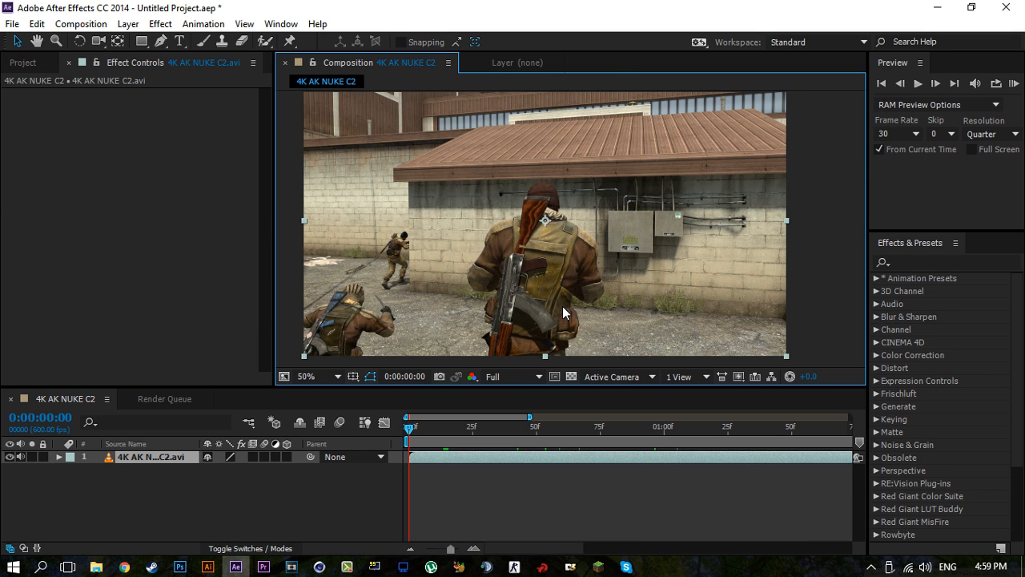
click(306, 375)
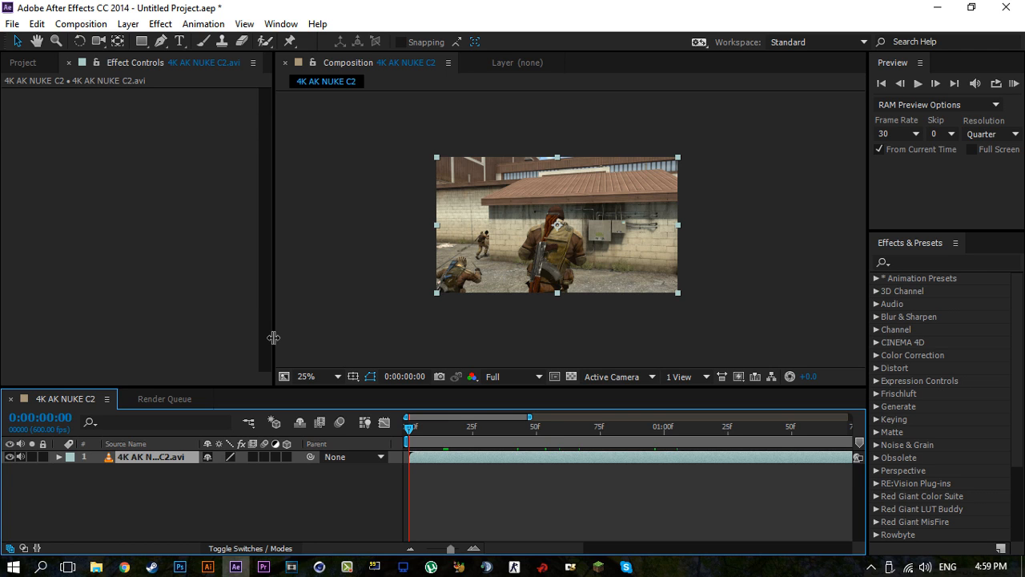
Duplicate the AK soldier footage layer and scrub the current time back to frame 19.
key(ctrl+d)
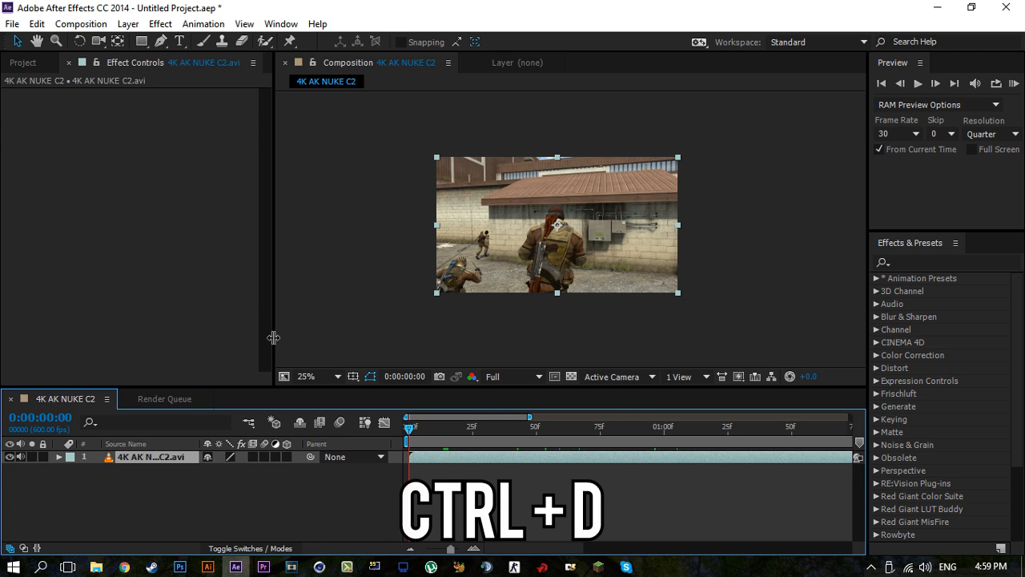
key(ctrl+d)
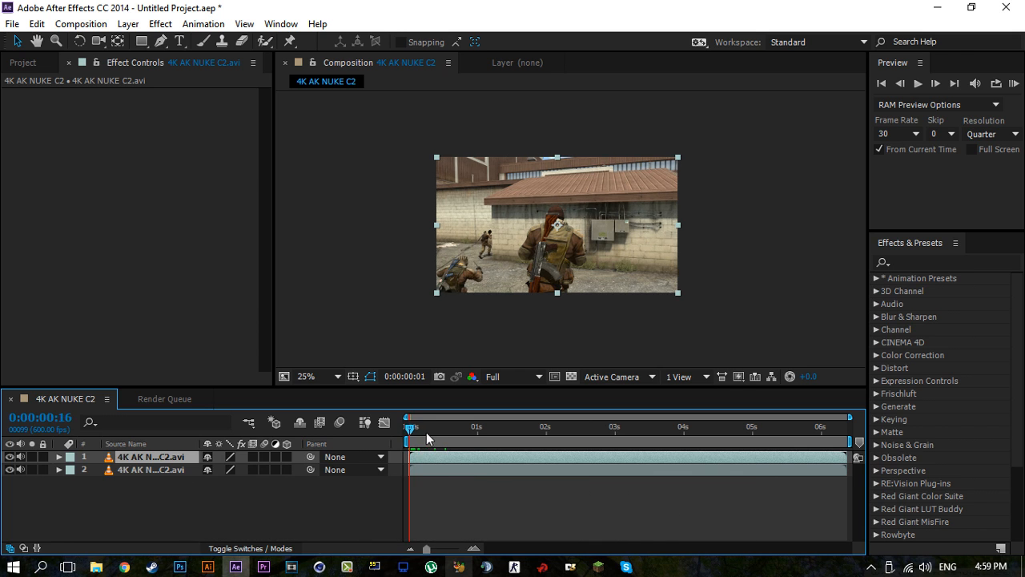
drag(410, 426, 429, 426)
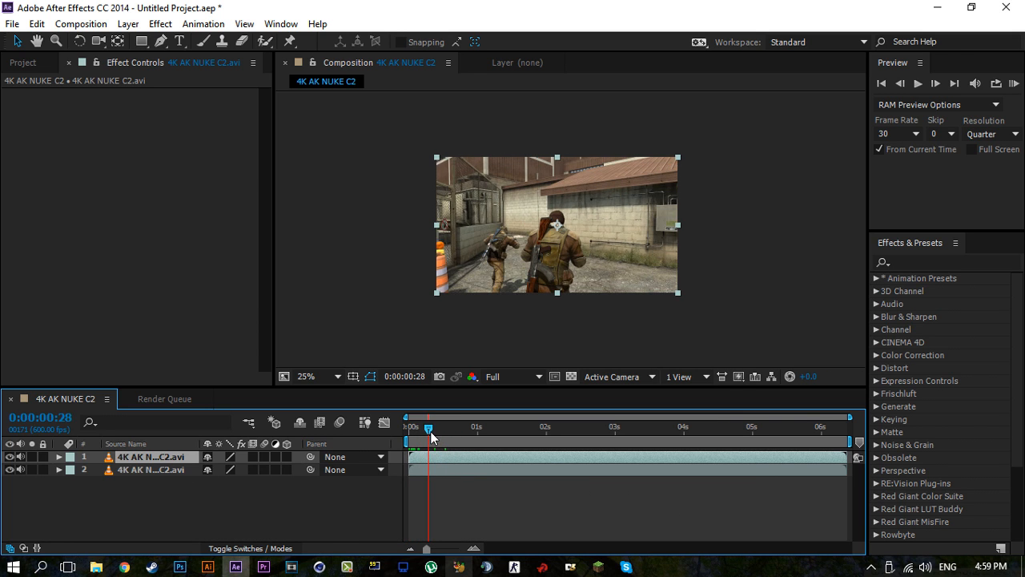
drag(429, 426, 423, 426)
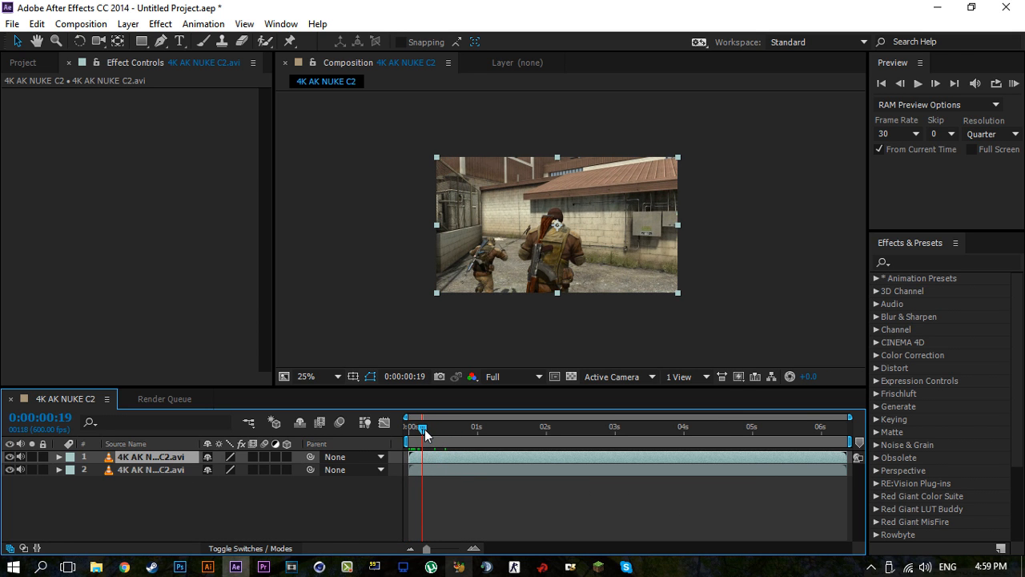
mouse_move(426, 432)
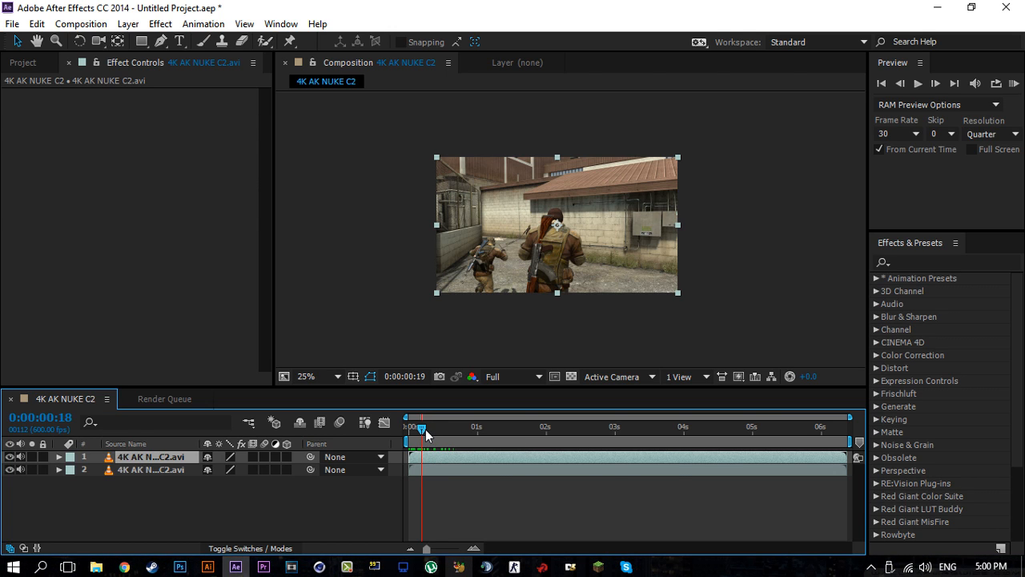
Split the top copy at the current frame, zoom the timeline to frames and move to frame 5.
key(ctrl+shift+d)
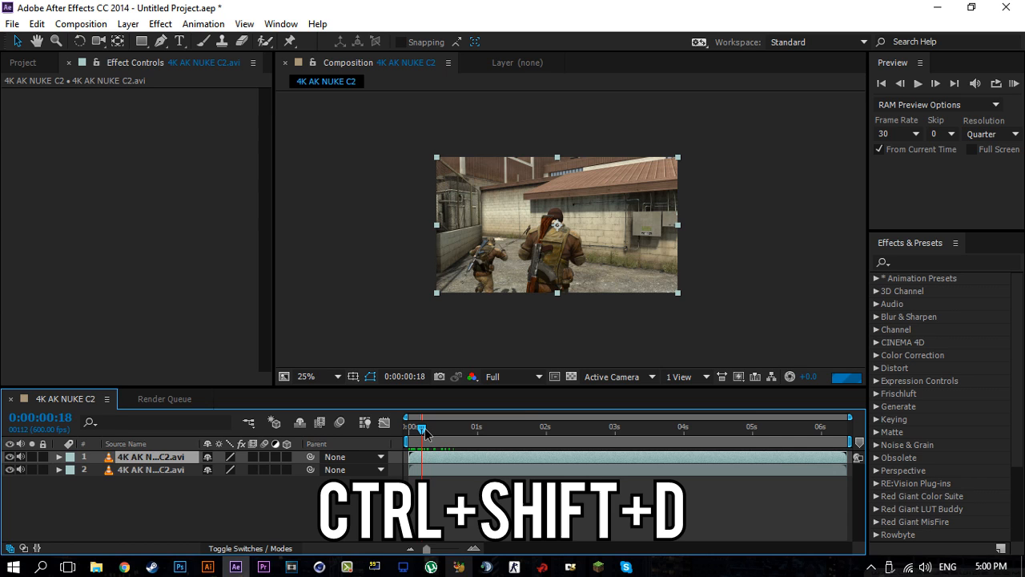
key(ctrl+shift+d)
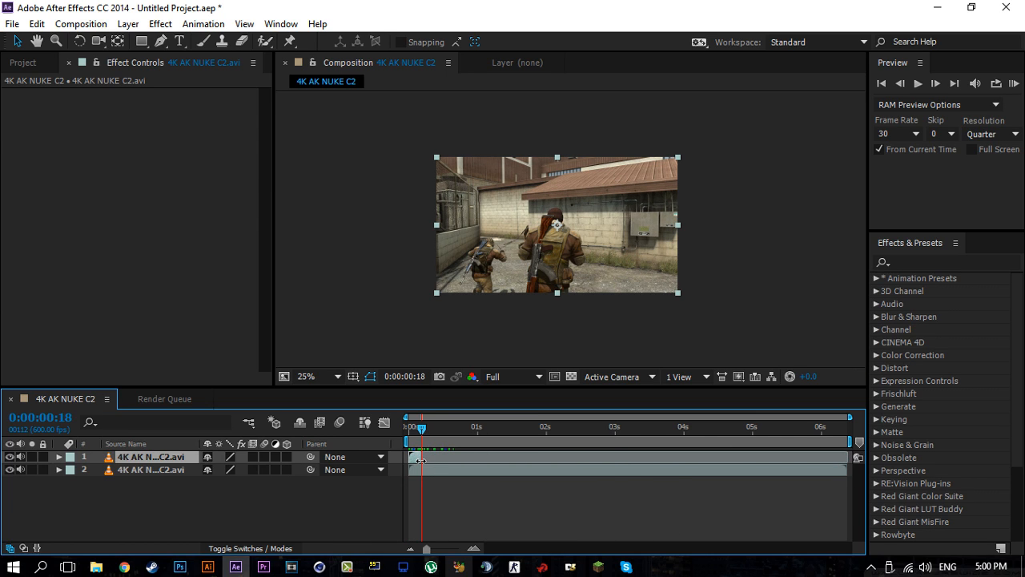
drag(426, 548, 440, 547)
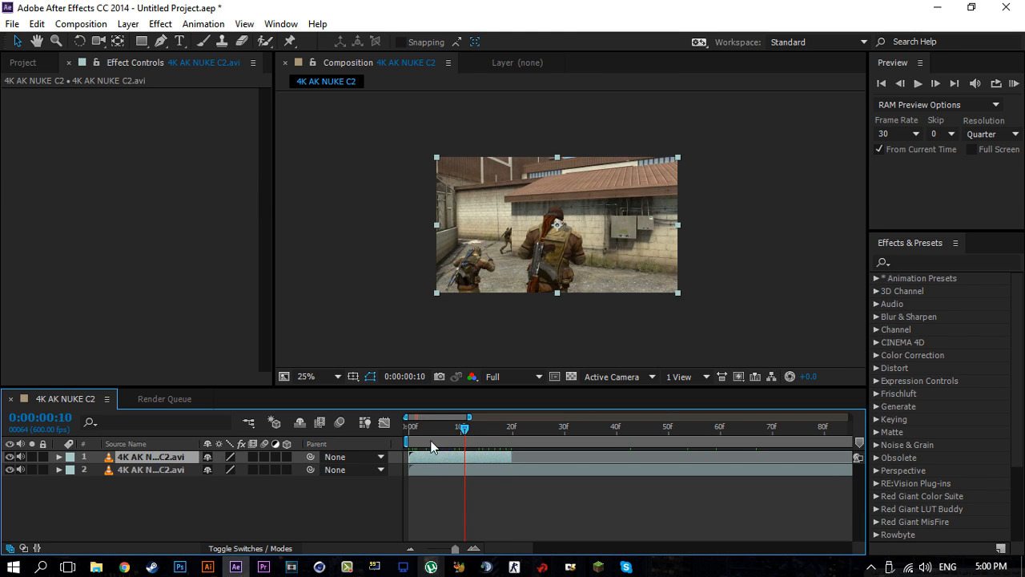
drag(463, 429, 434, 430)
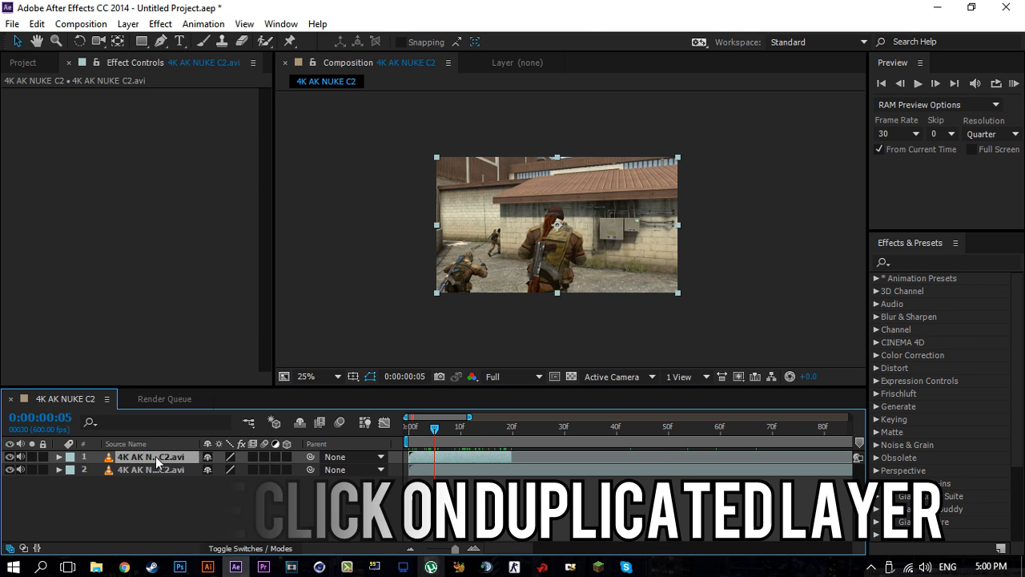
Open the duplicated copy in its Layer panel, pick the Roto Brush tool and zoom on the soldier's head.
double_click(147, 456)
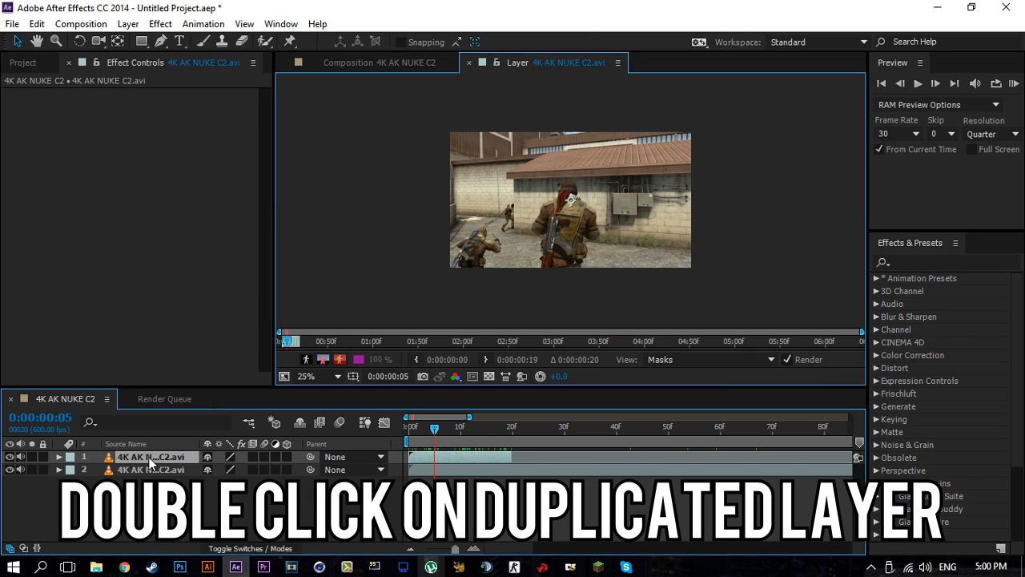
double_click(153, 457)
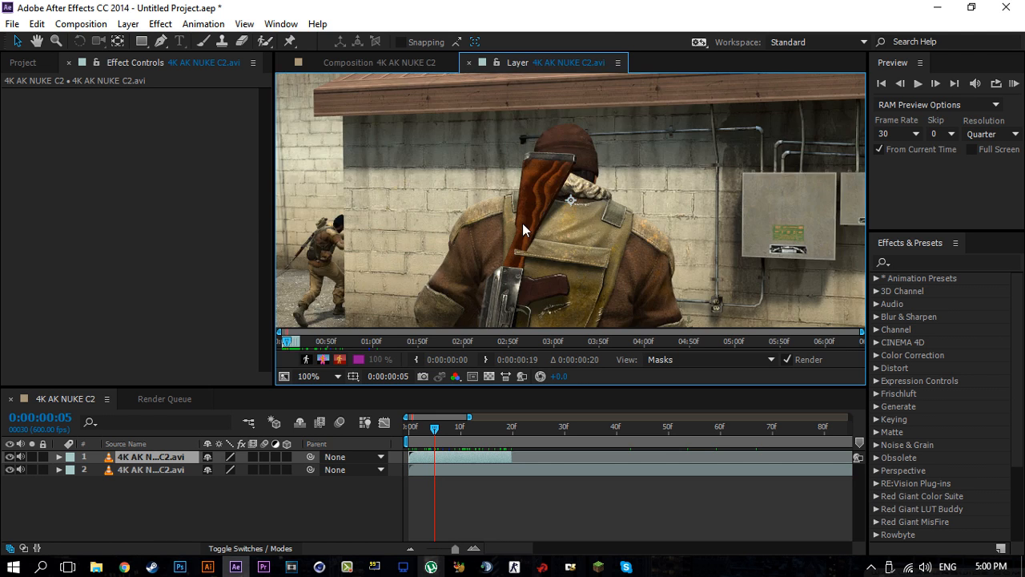
click(310, 375)
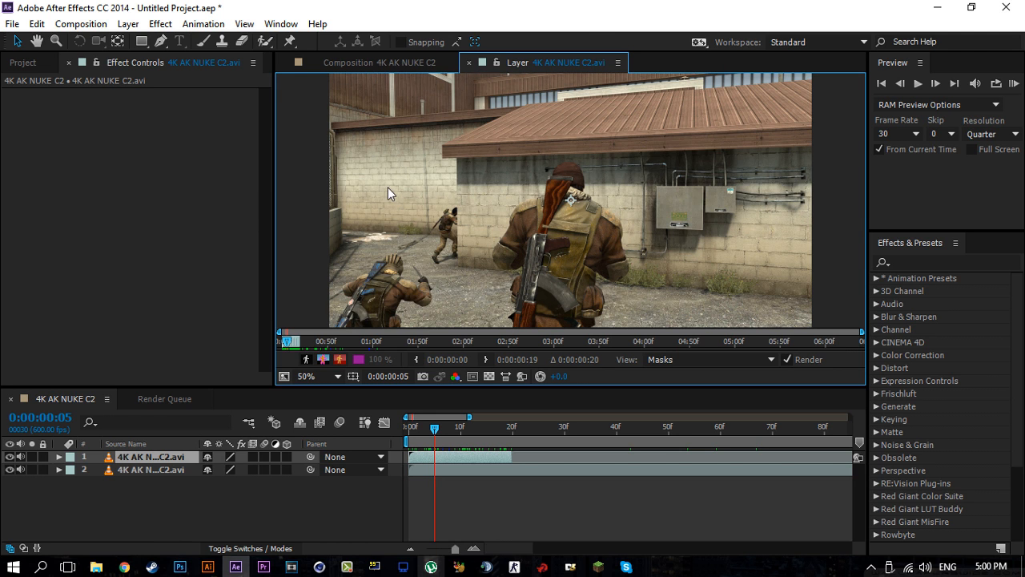
mouse_move(19, 76)
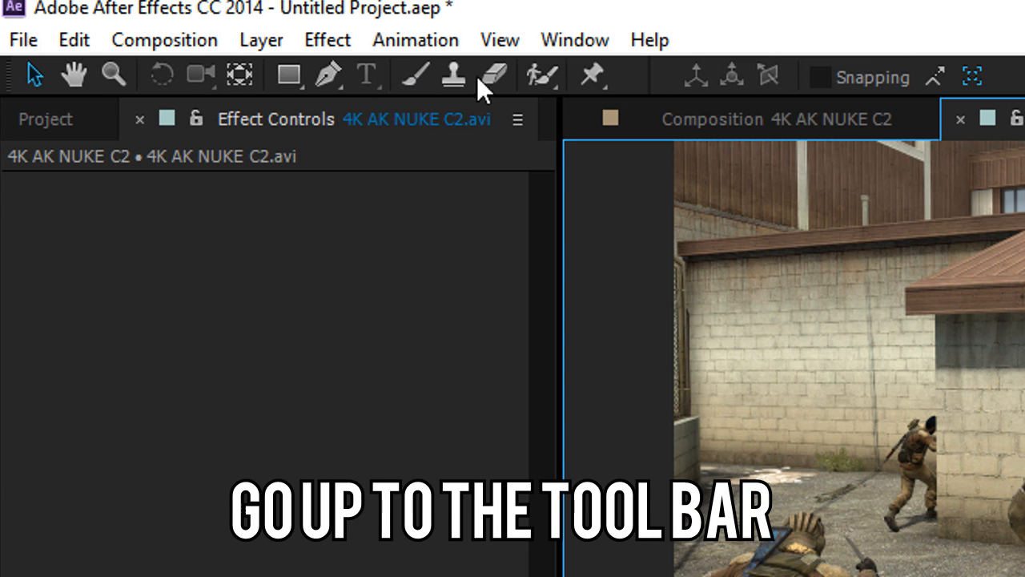
click(542, 75)
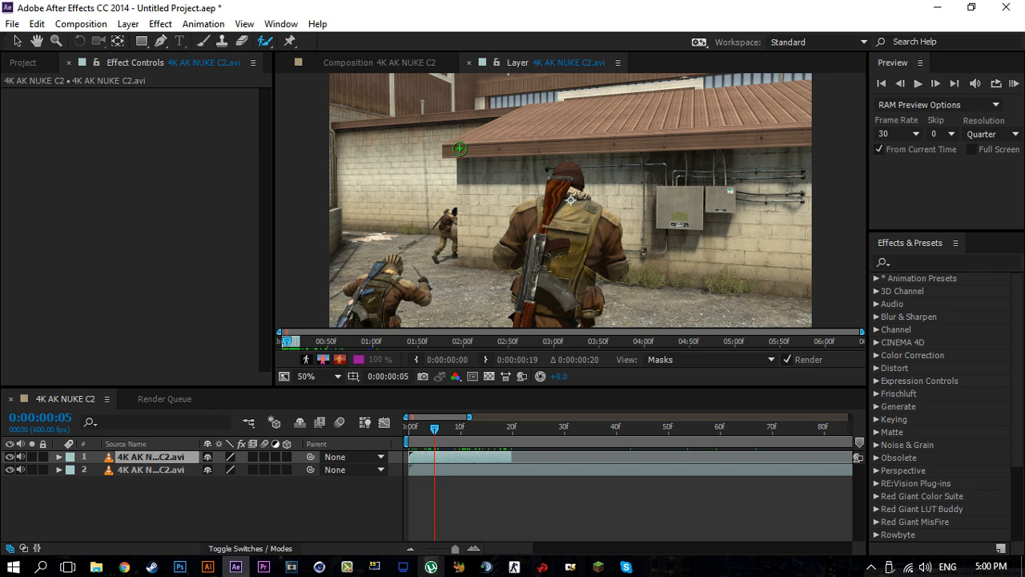
click(306, 376)
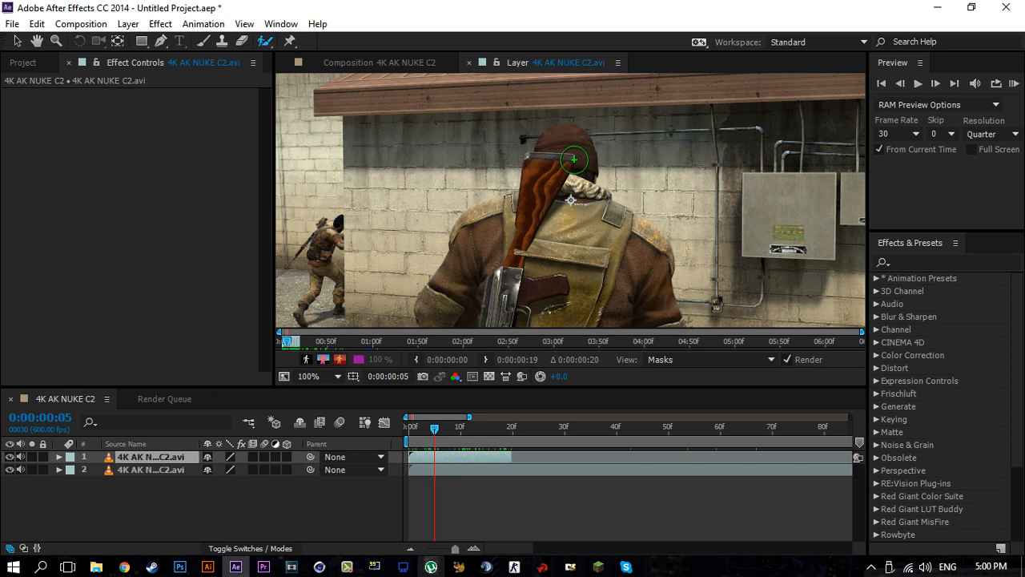
Paint a Roto Brush foreground stroke across the soldier's head, adding Roto Brush & Refine Edge.
drag(573, 160, 400, 163)
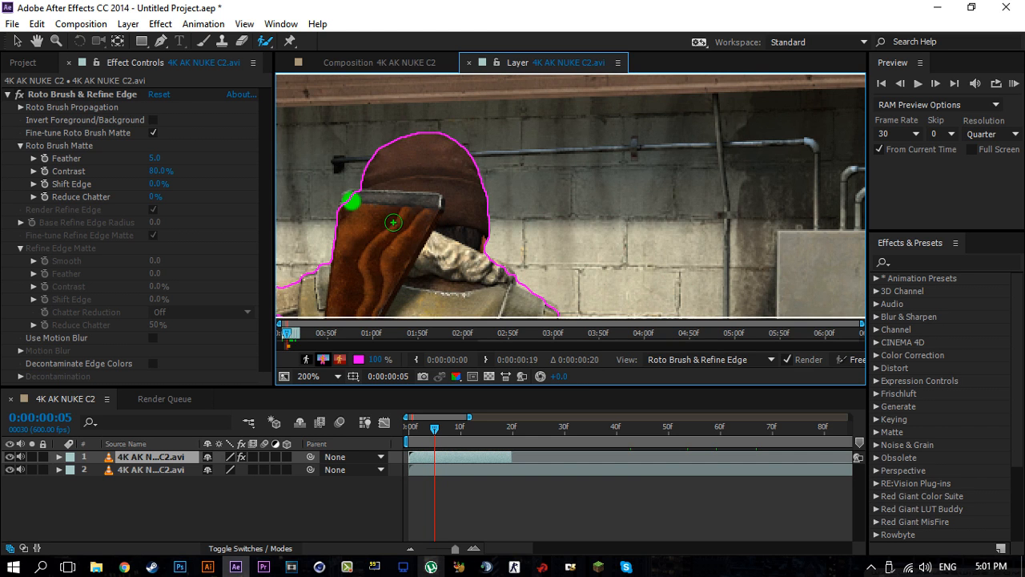
Remove shoulder background with an Alt-stroke and extend the matte over the soldier's upper body.
click(307, 375)
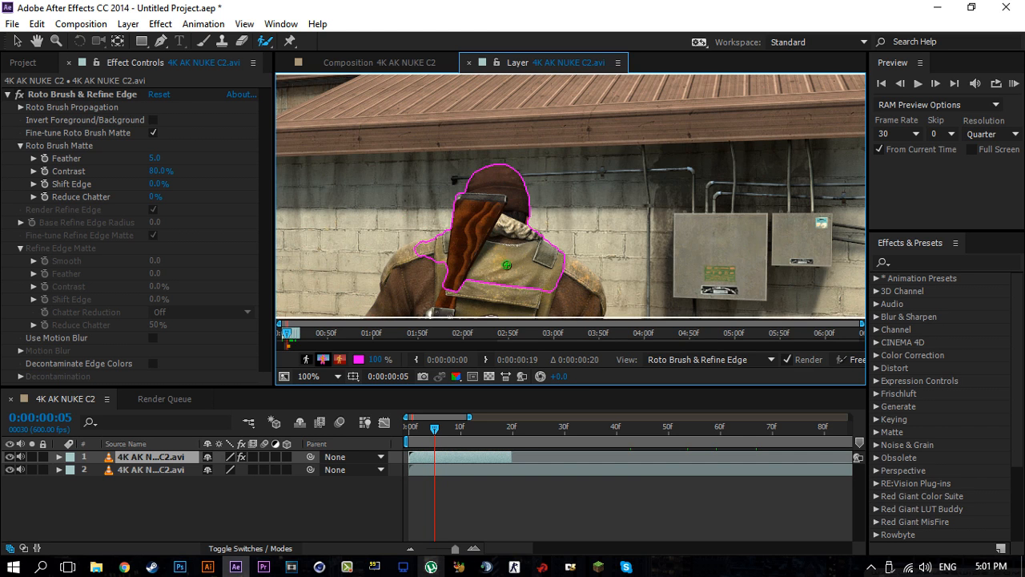
key(alt)
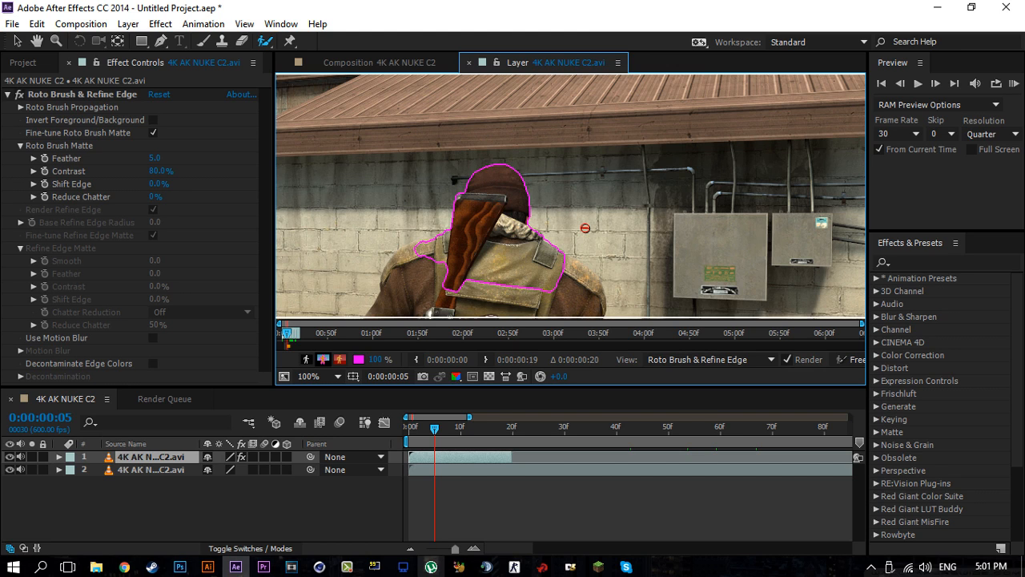
drag(500, 278, 551, 218)
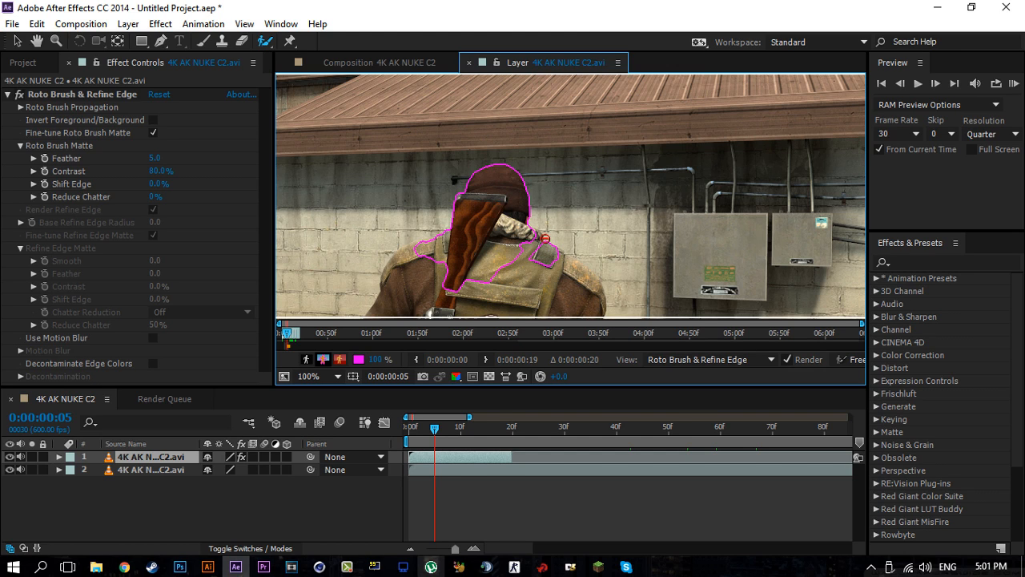
mouse_move(545, 253)
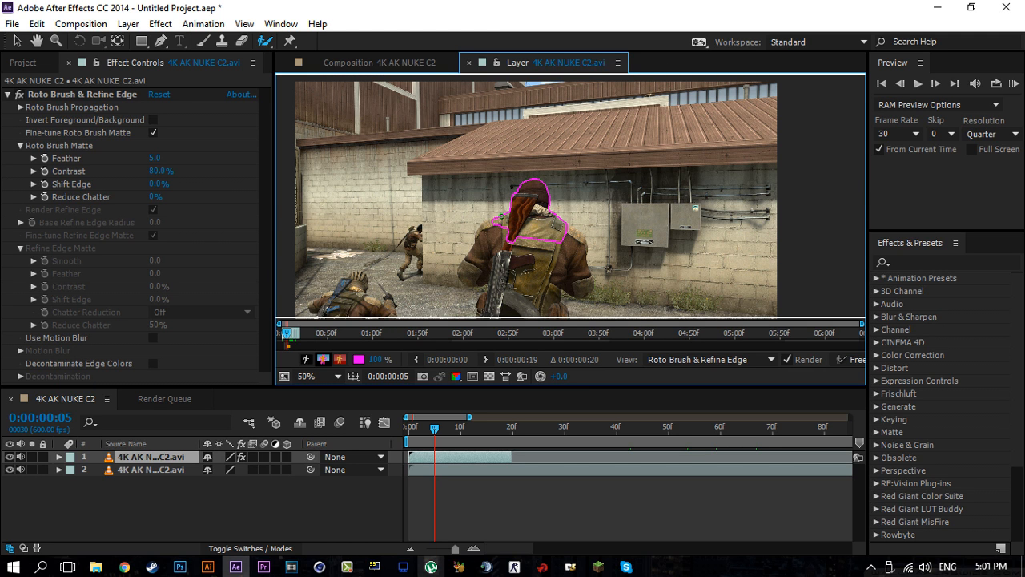
drag(493, 225, 478, 280)
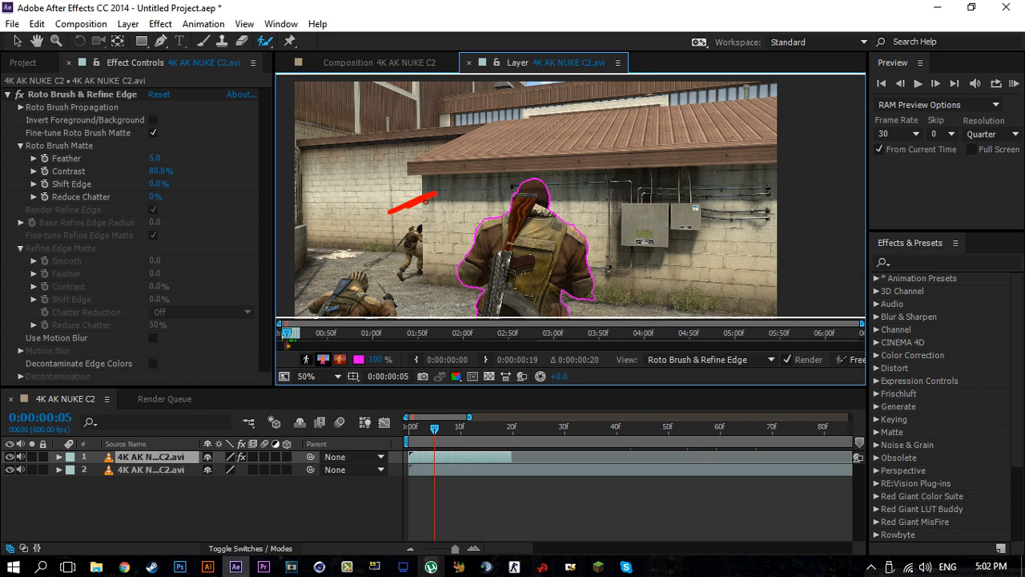
drag(393, 212, 448, 240)
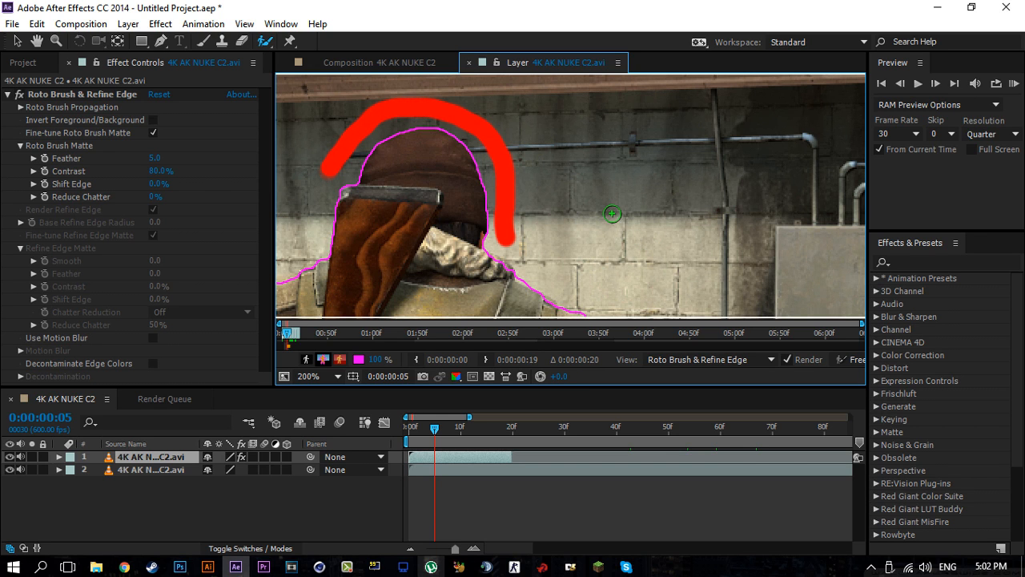
click(307, 375)
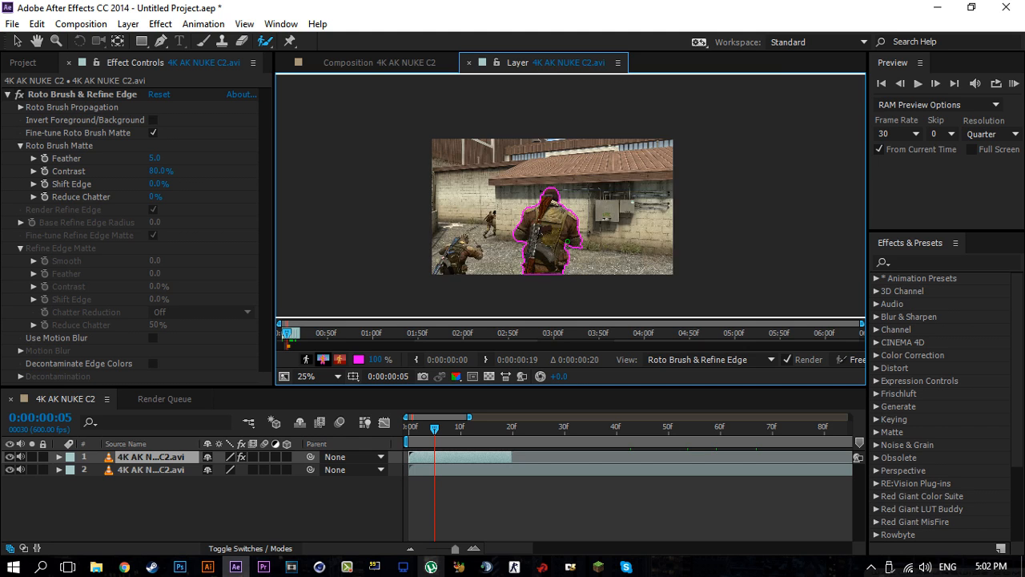
click(305, 376)
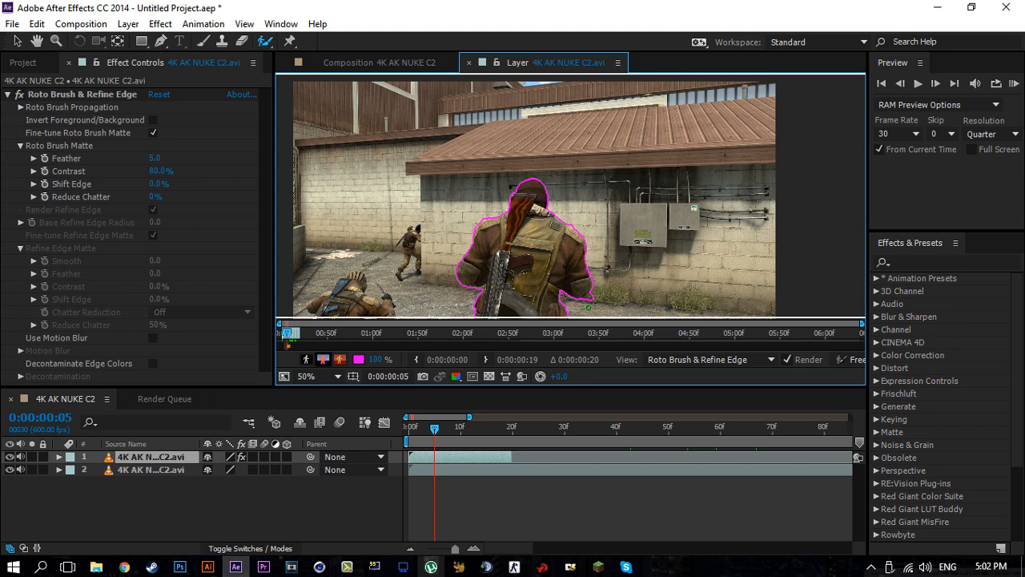
mouse_move(612, 296)
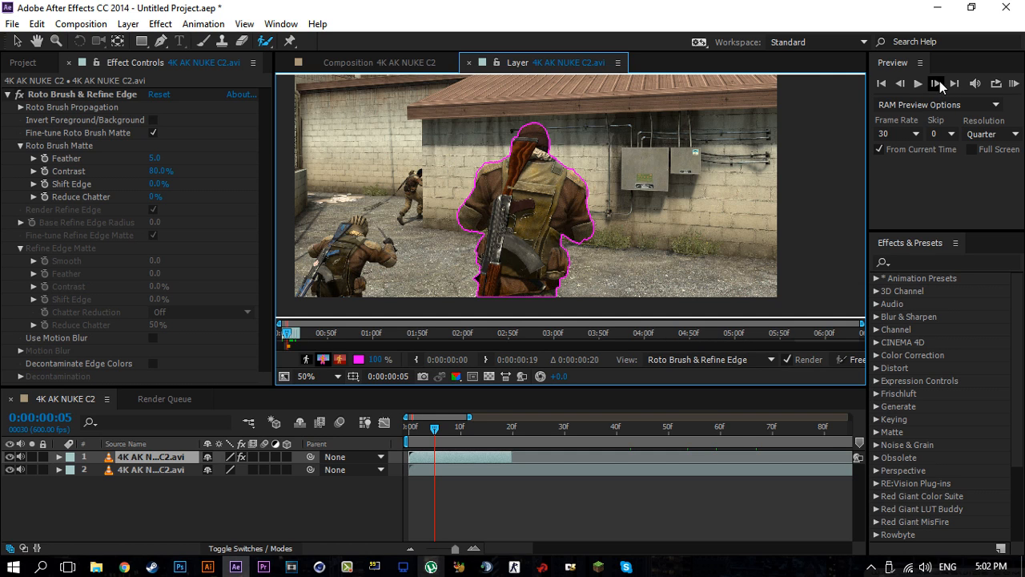
mouse_move(936, 83)
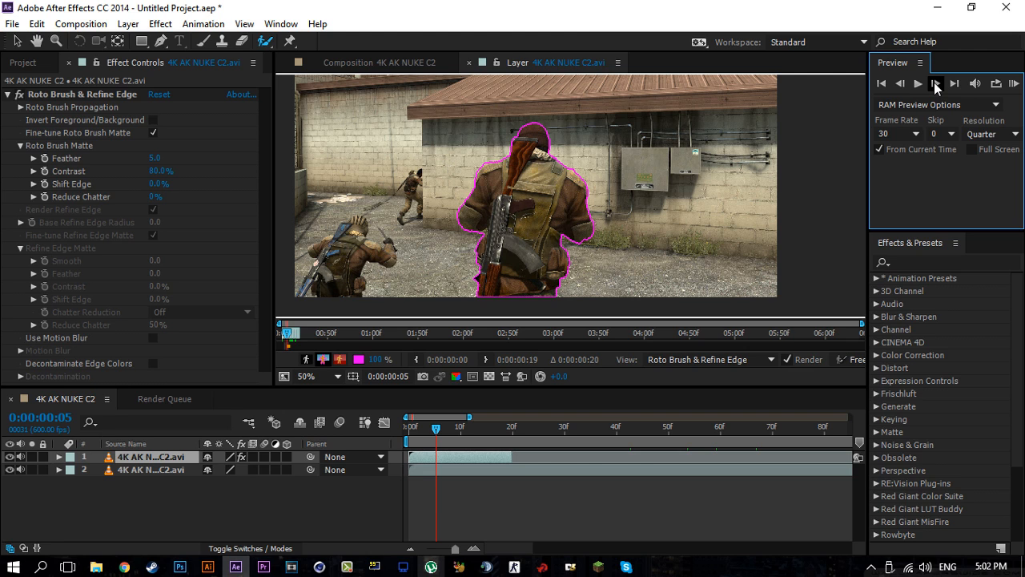
mouse_move(937, 88)
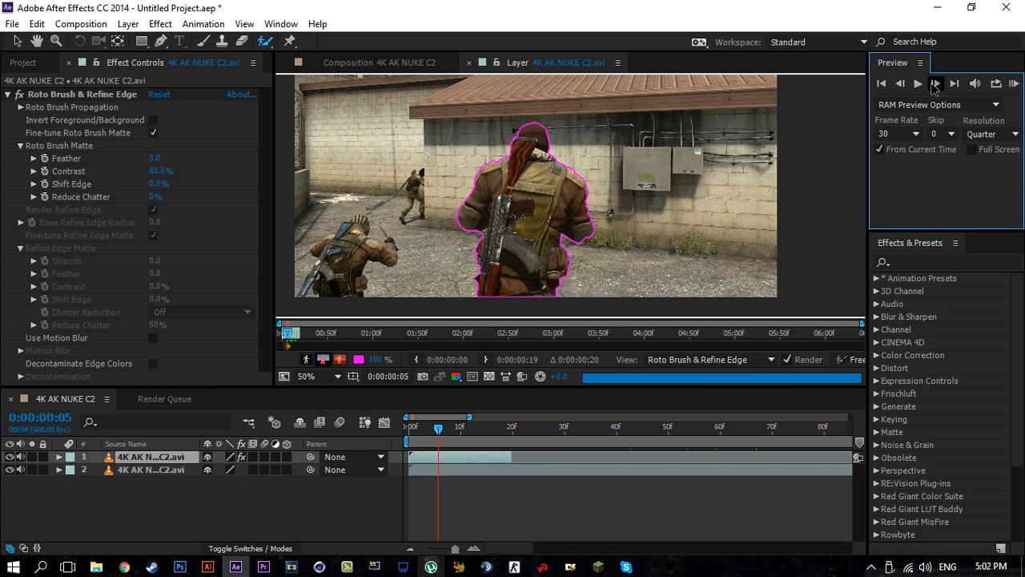
Step forward three frames so the matte propagates, then return to an earlier frame.
click(916, 83)
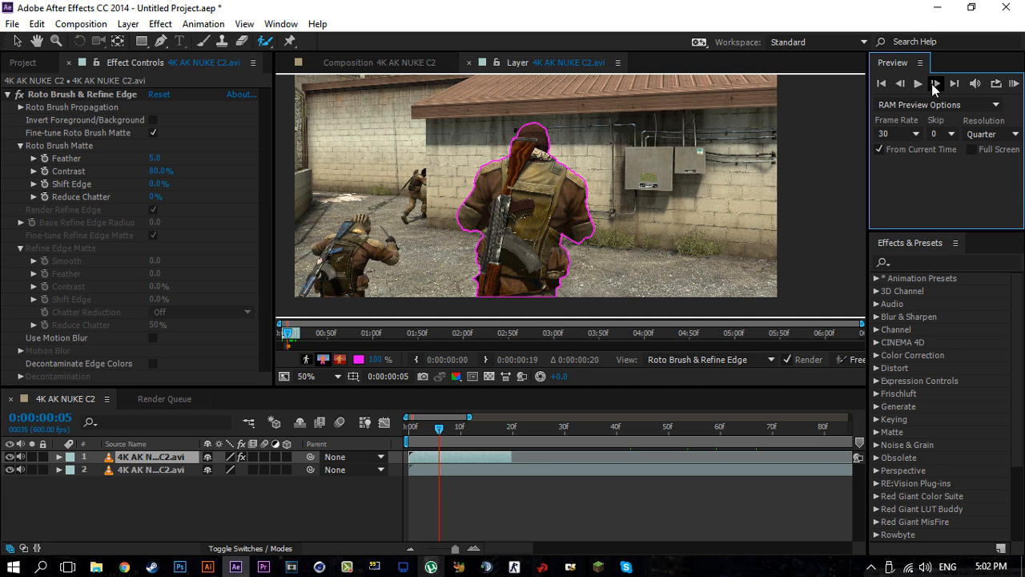
click(936, 84)
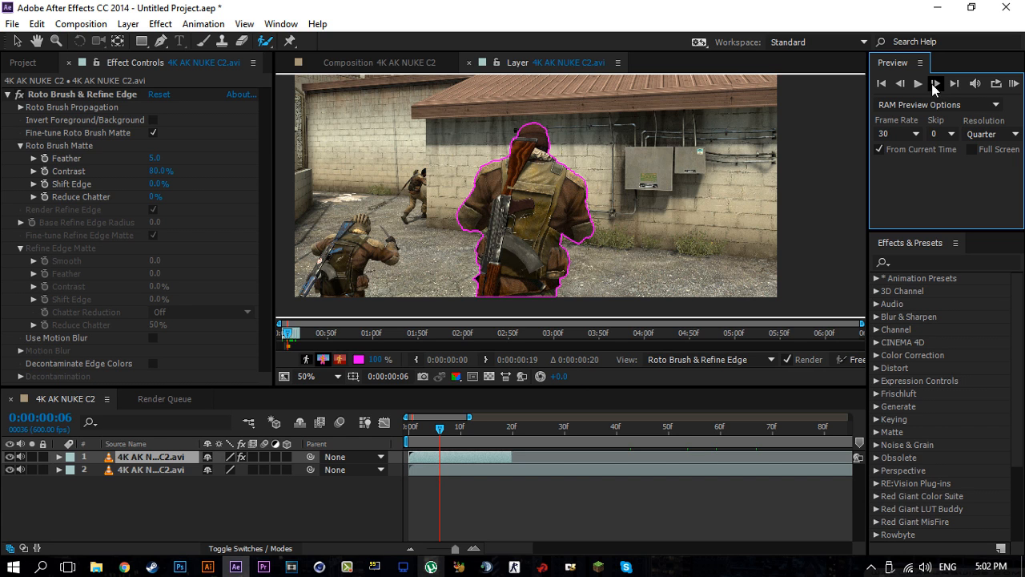
click(935, 83)
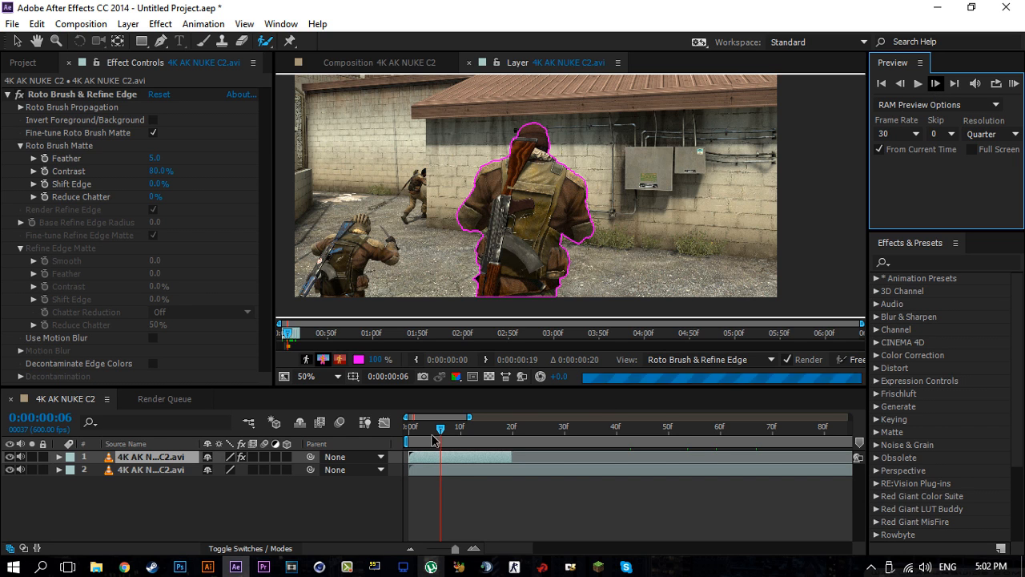
drag(439, 429, 452, 429)
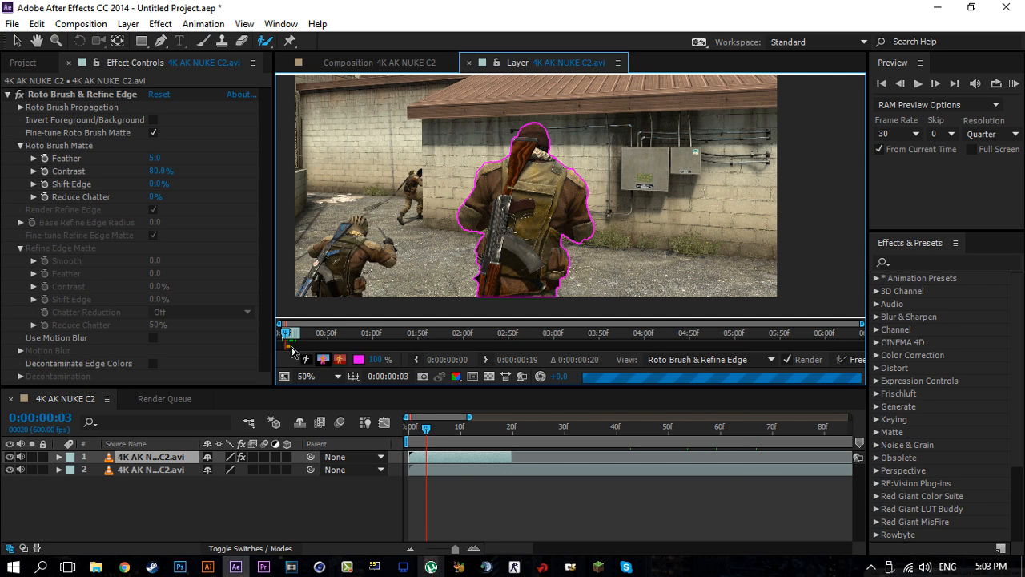
mouse_move(392, 351)
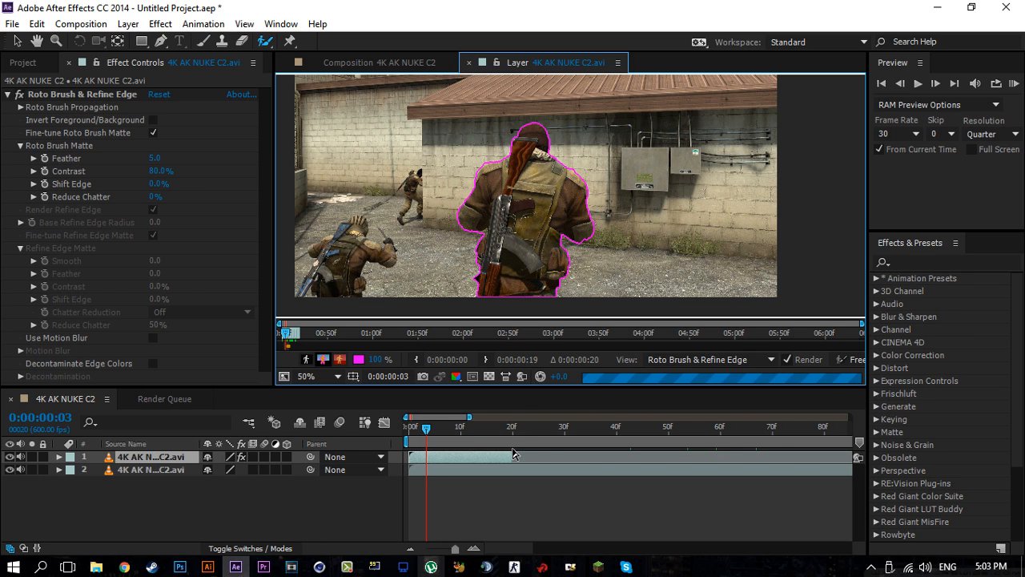
mouse_move(512, 438)
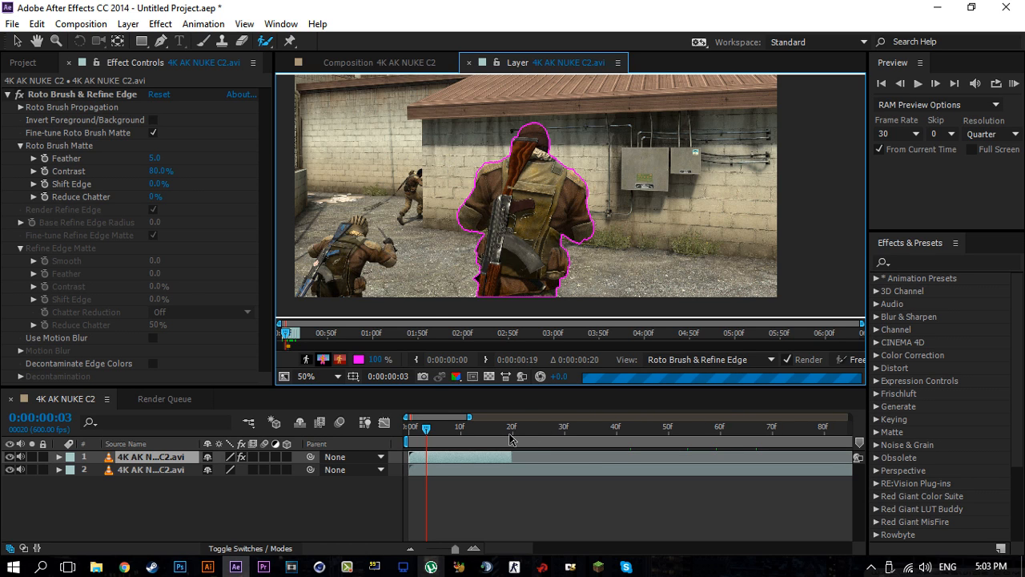
mouse_move(372, 448)
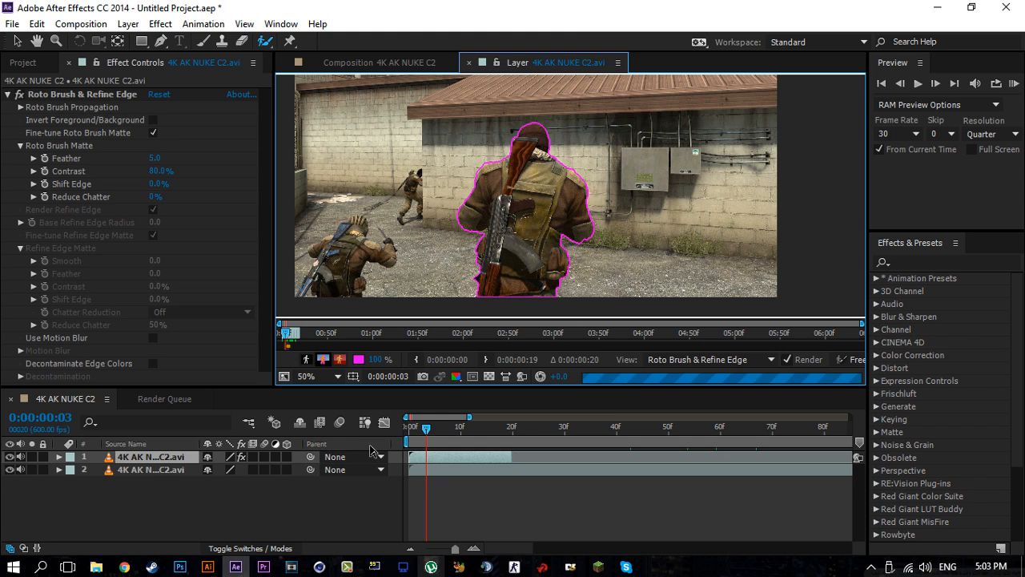
Shrink the Layer panel view to see the whole frame while propagation reaches frame 2.
click(308, 376)
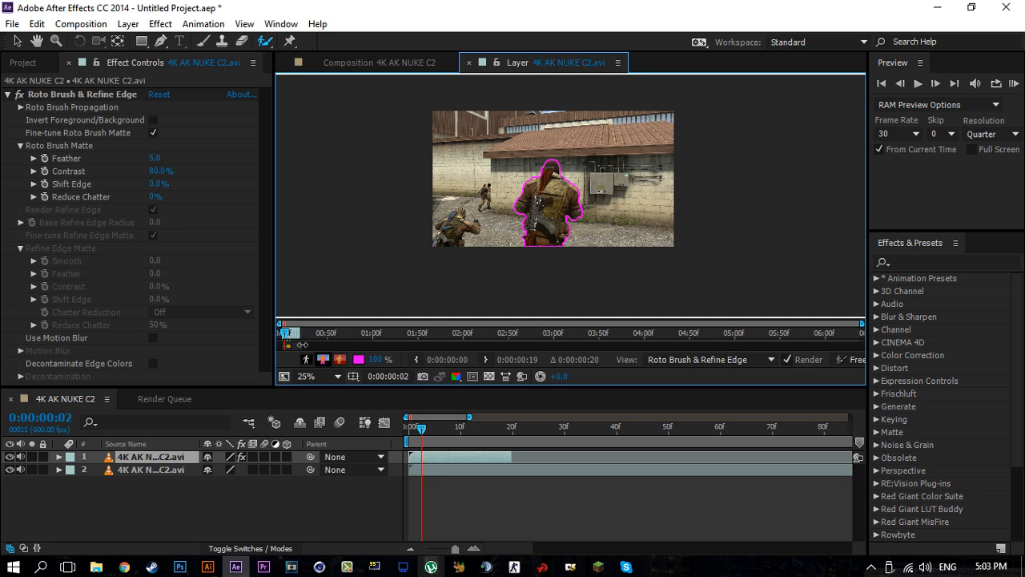
mouse_move(512, 437)
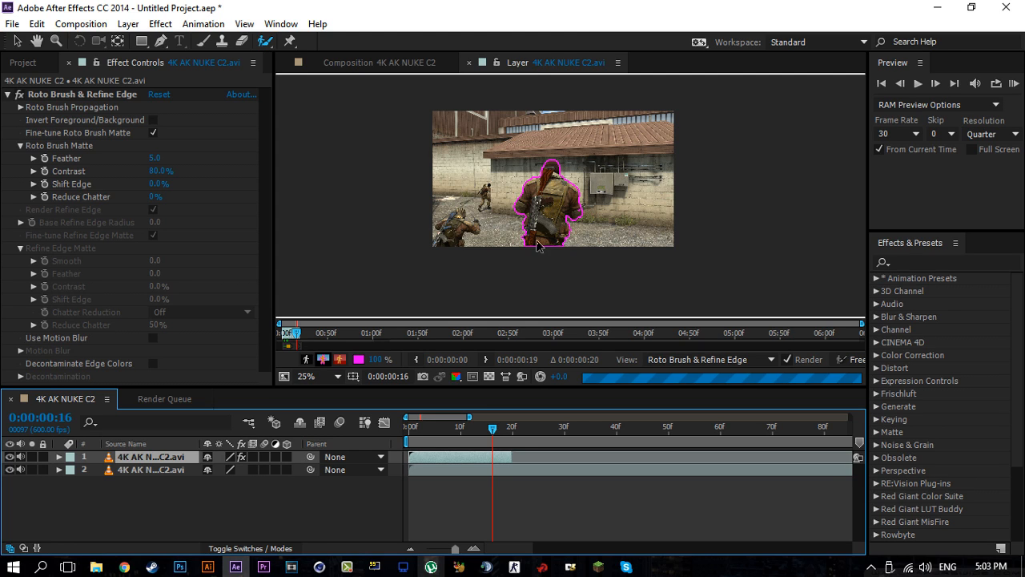
mouse_move(477, 206)
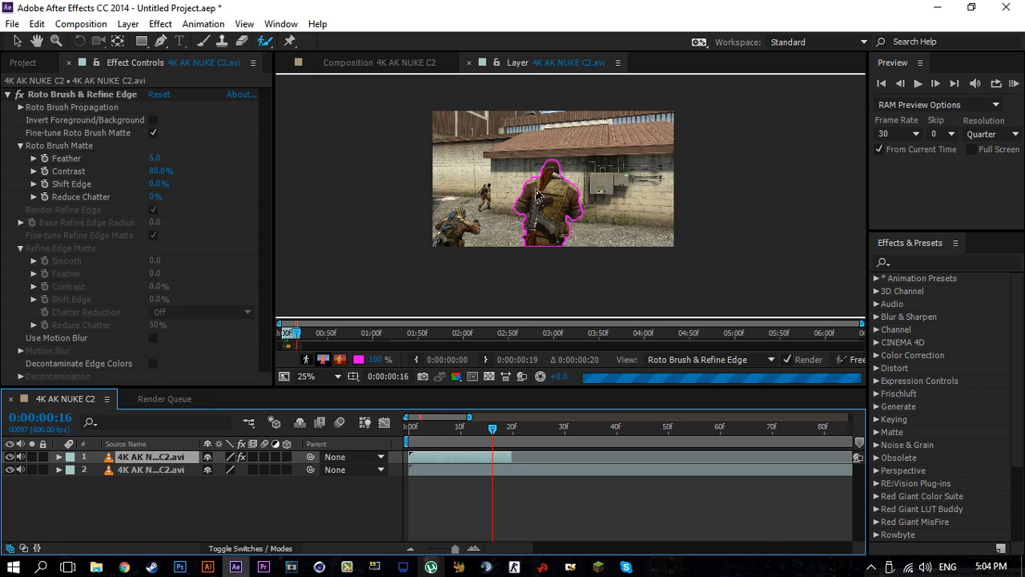
mouse_move(575, 187)
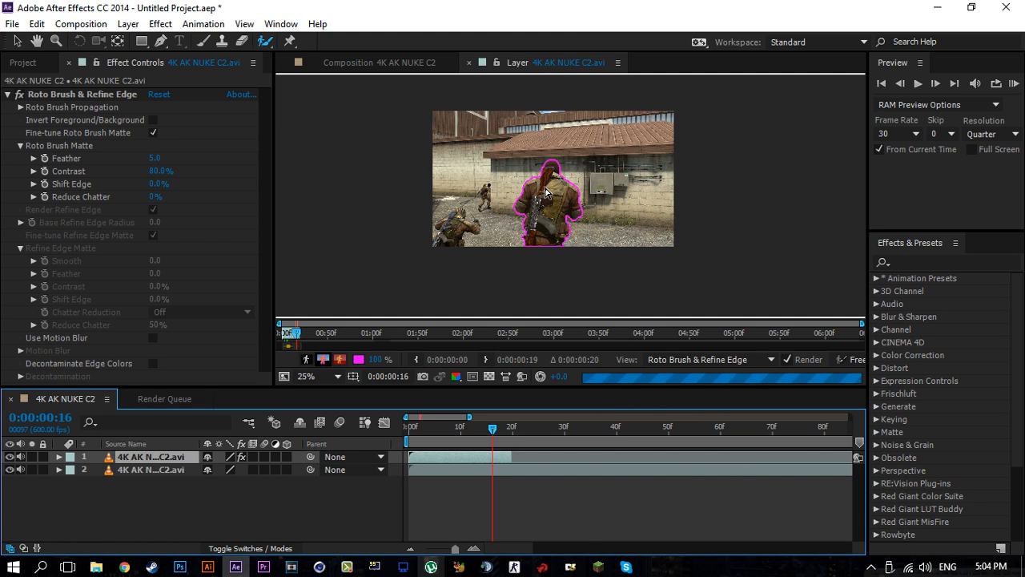
mouse_move(584, 201)
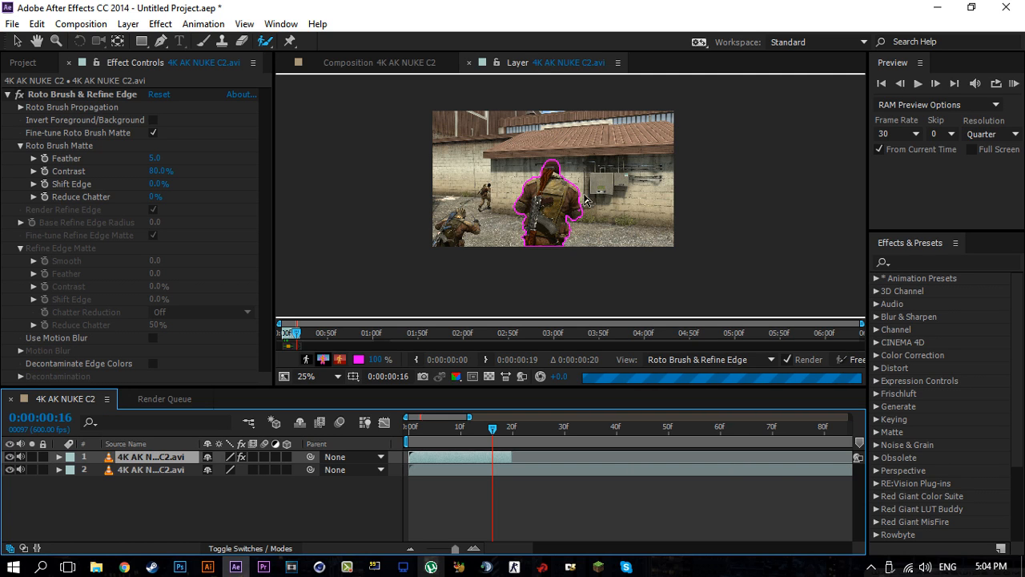
mouse_move(615, 234)
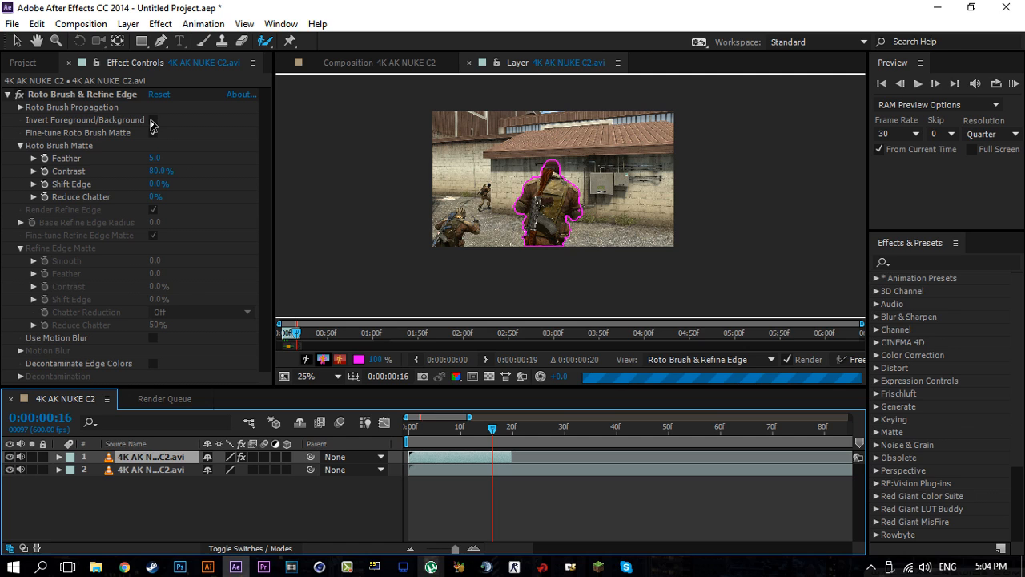
Tick Invert Foreground/Background under Roto Brush & Refine Edge in Effect Controls.
click(152, 119)
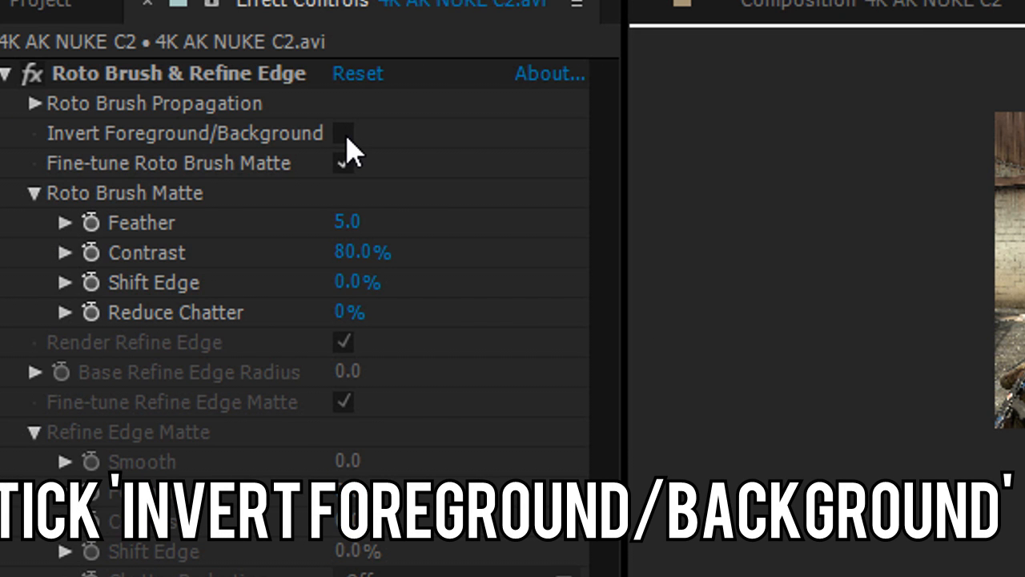
click(152, 118)
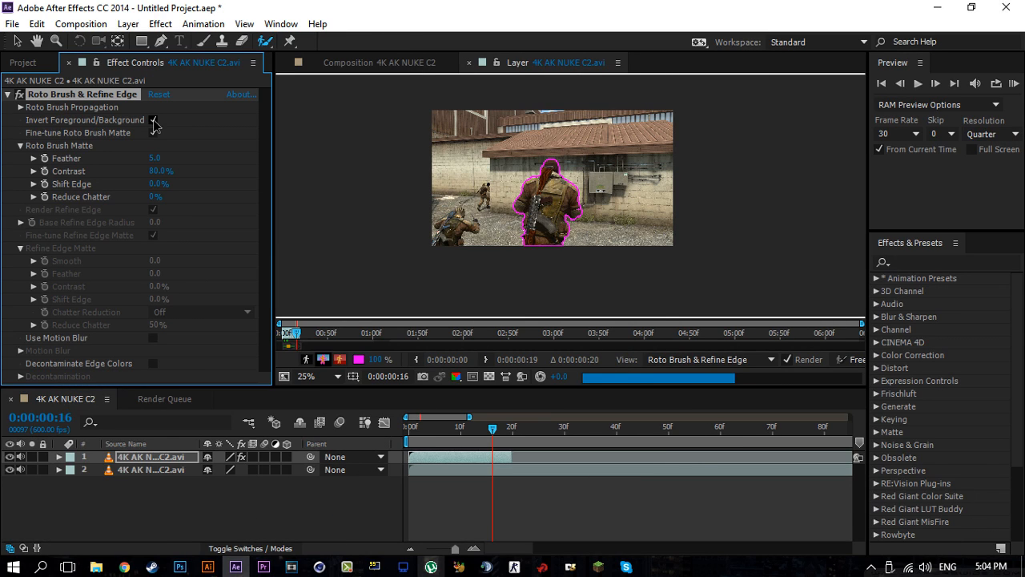
click(153, 119)
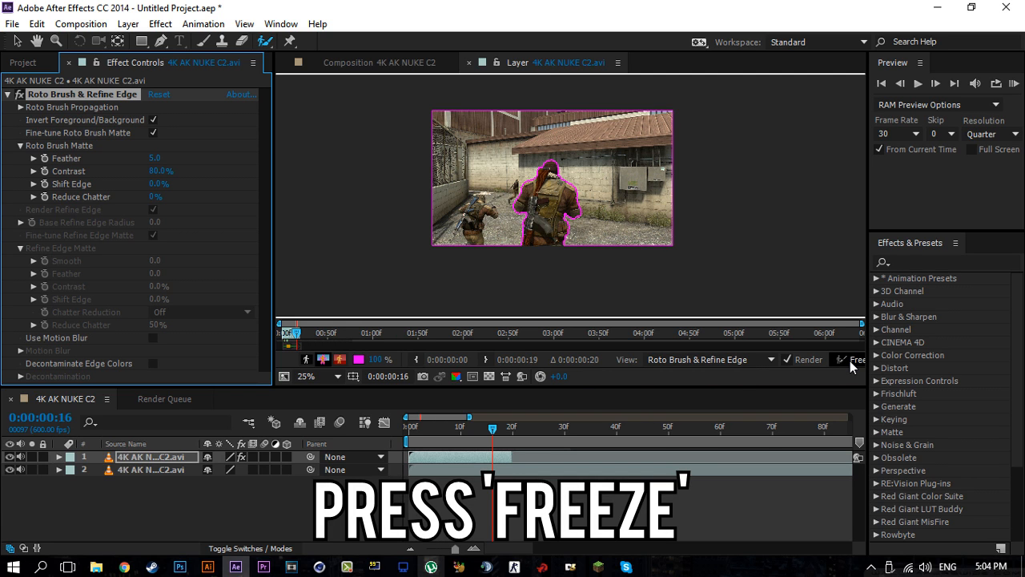
mouse_move(852, 366)
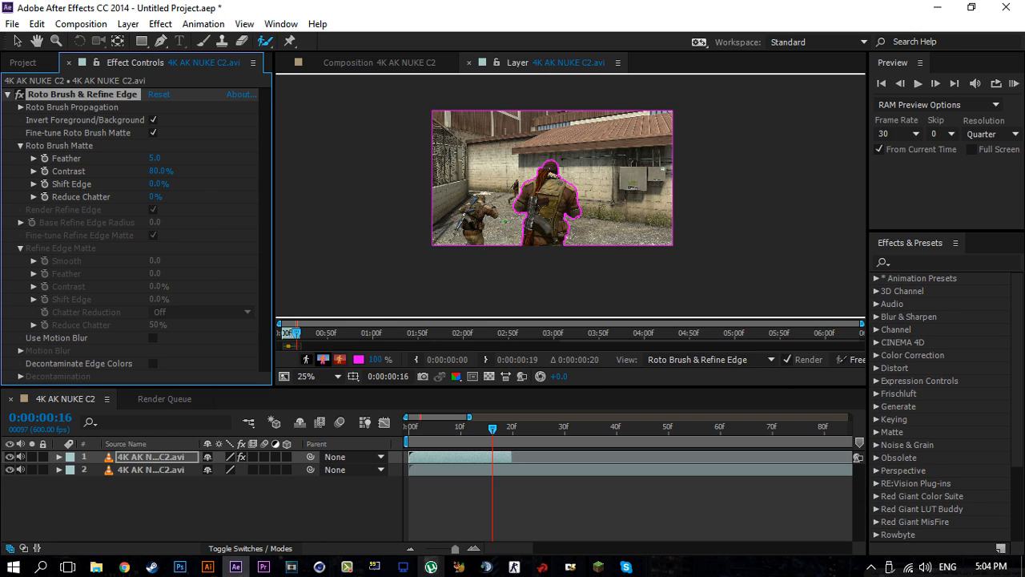
Start freezing the Roto Brush propagation across the clip's 120 frames.
click(855, 358)
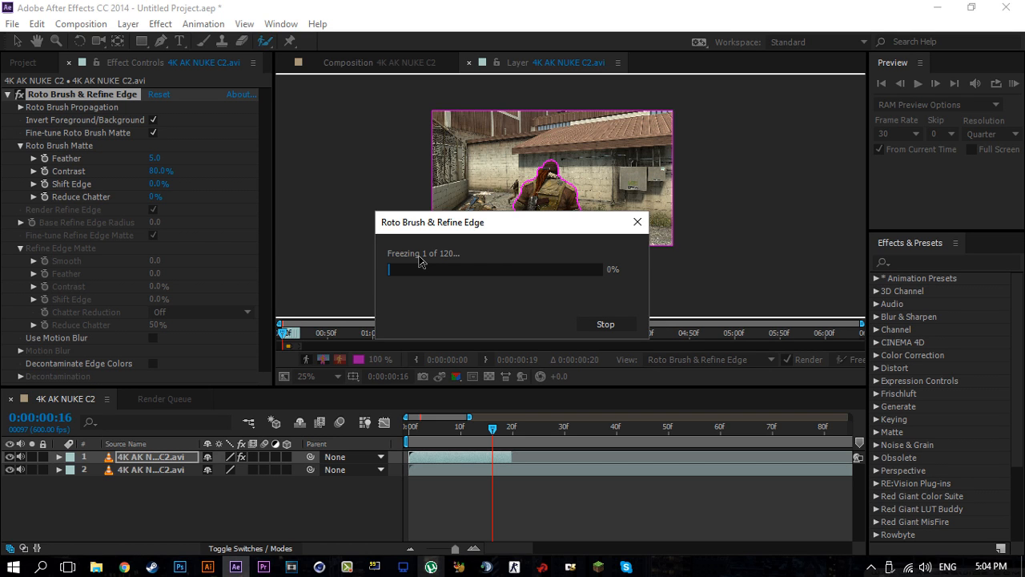
mouse_move(413, 266)
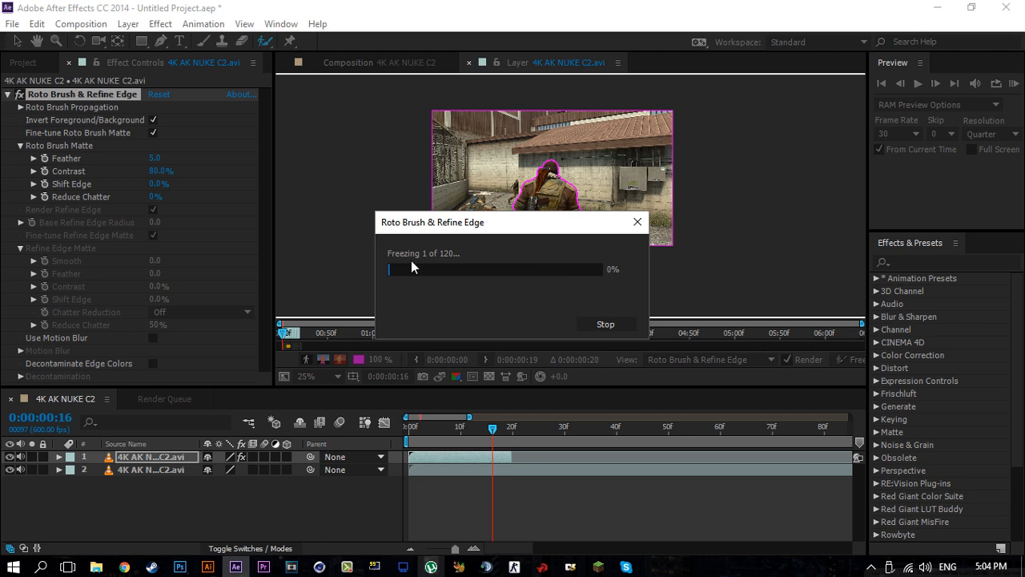
mouse_move(573, 280)
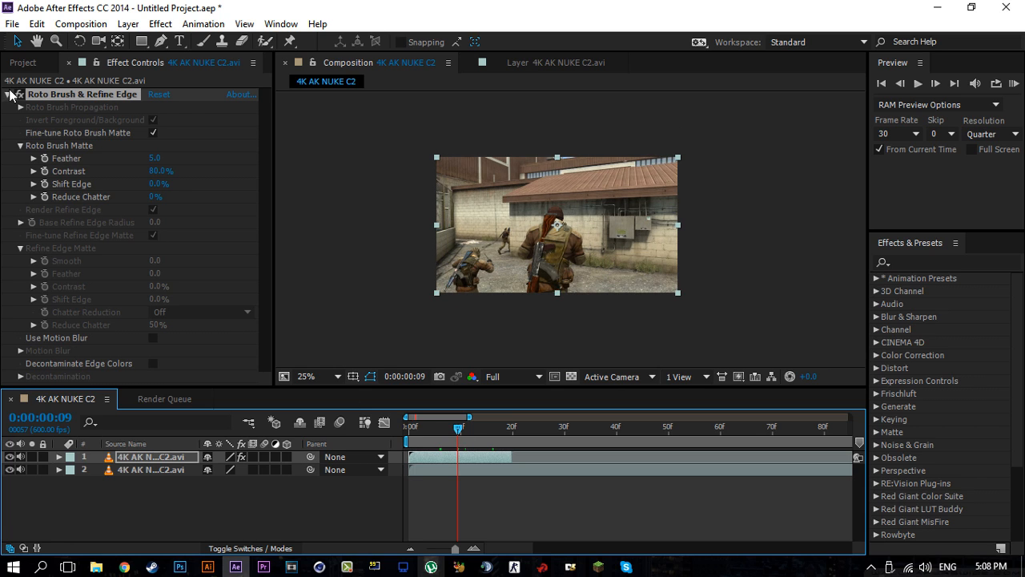
click(8, 95)
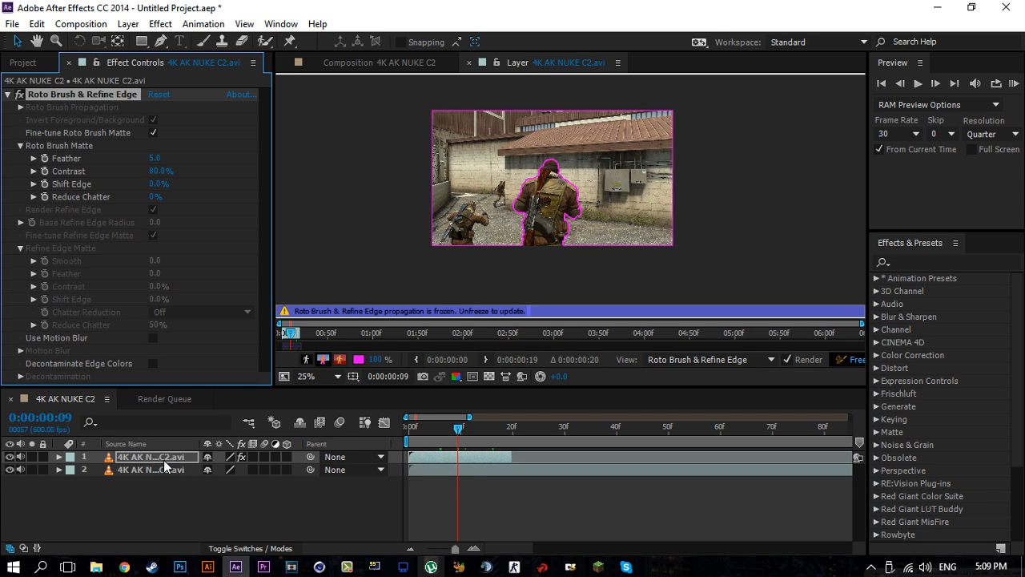
mouse_move(512, 208)
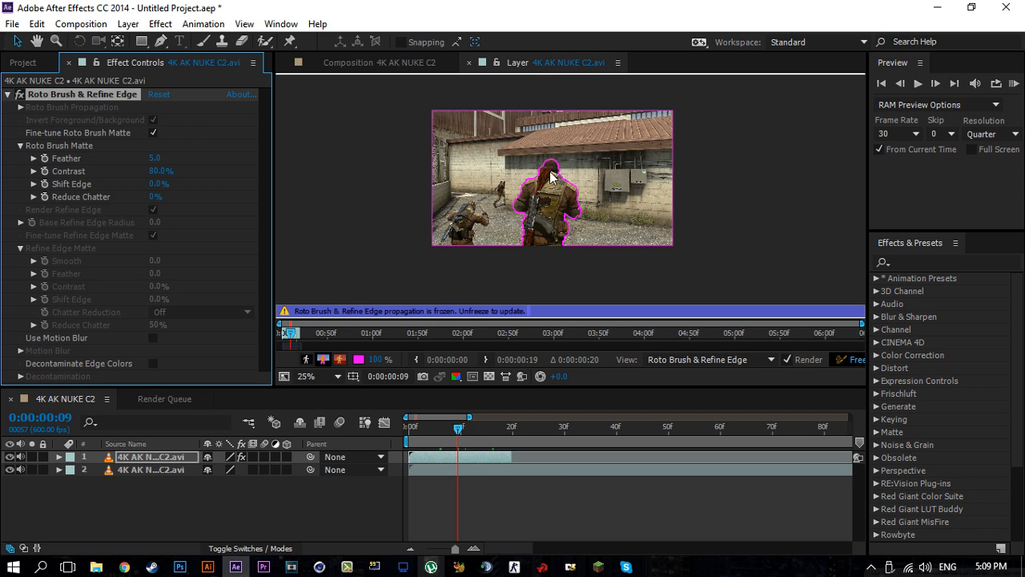
click(347, 63)
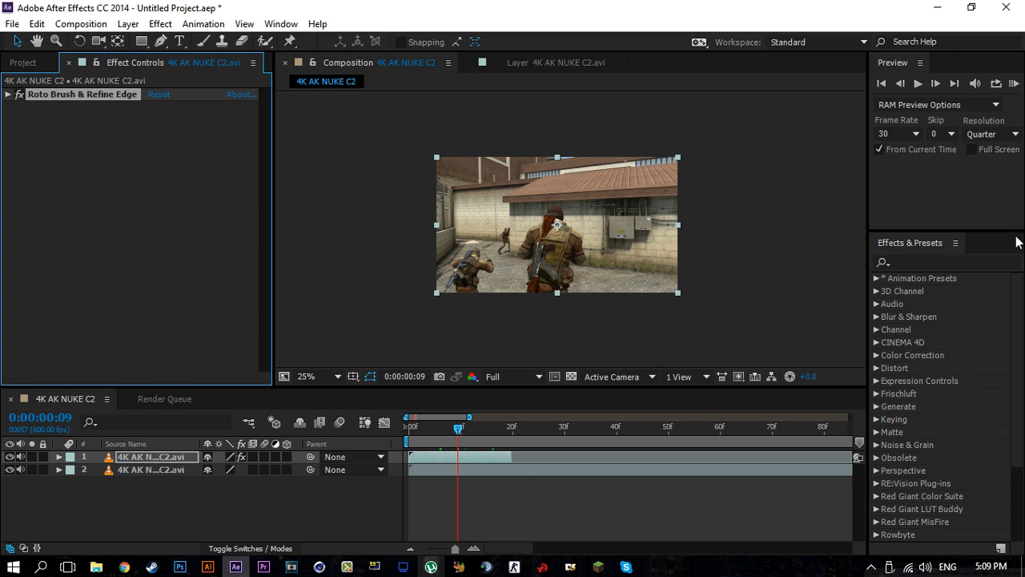
Search 'bl' to apply Gaussian Blur, then inspect the matte edge along the soldier's head.
text(blur)
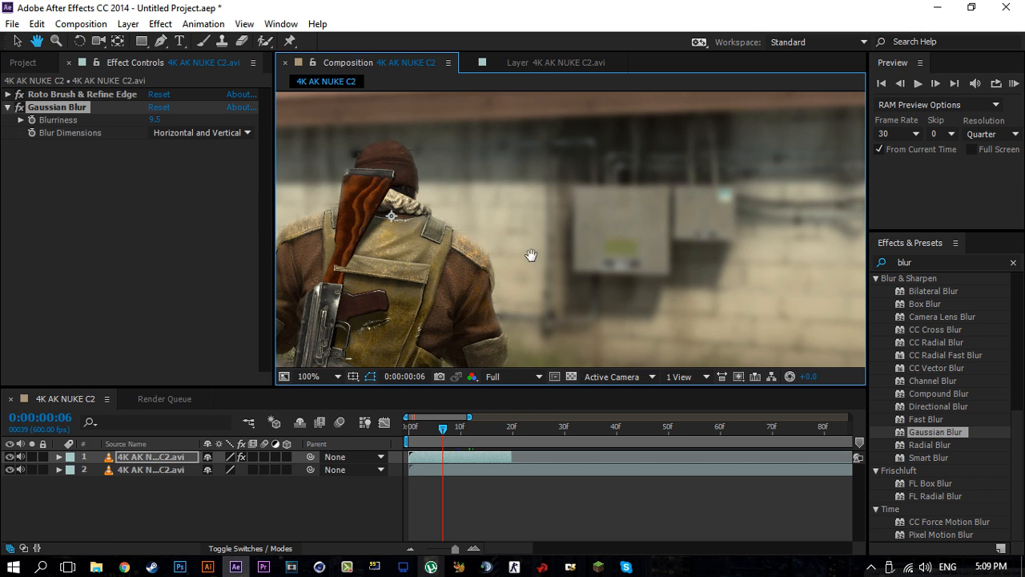
click(308, 376)
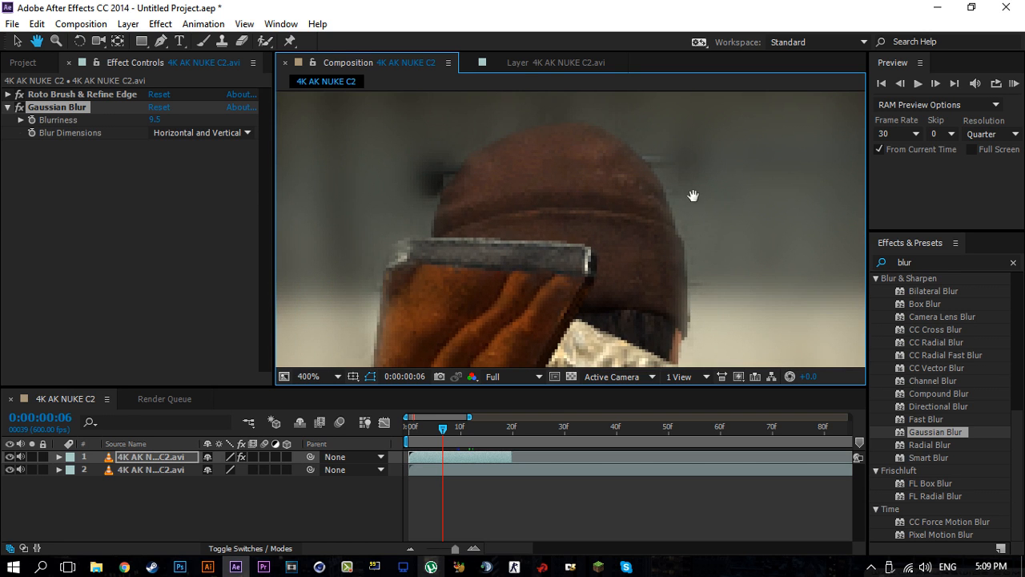
drag(693, 195, 599, 234)
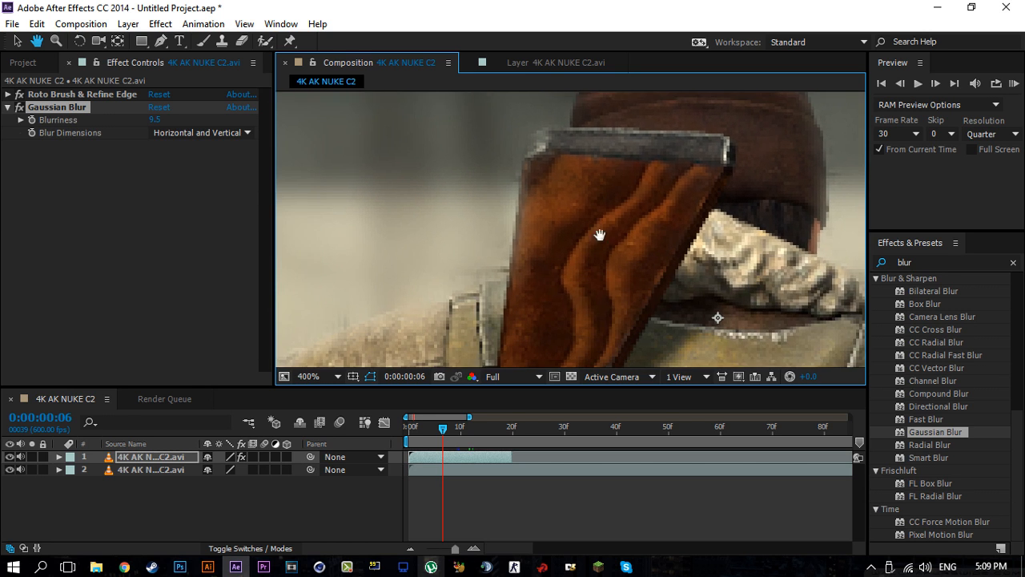